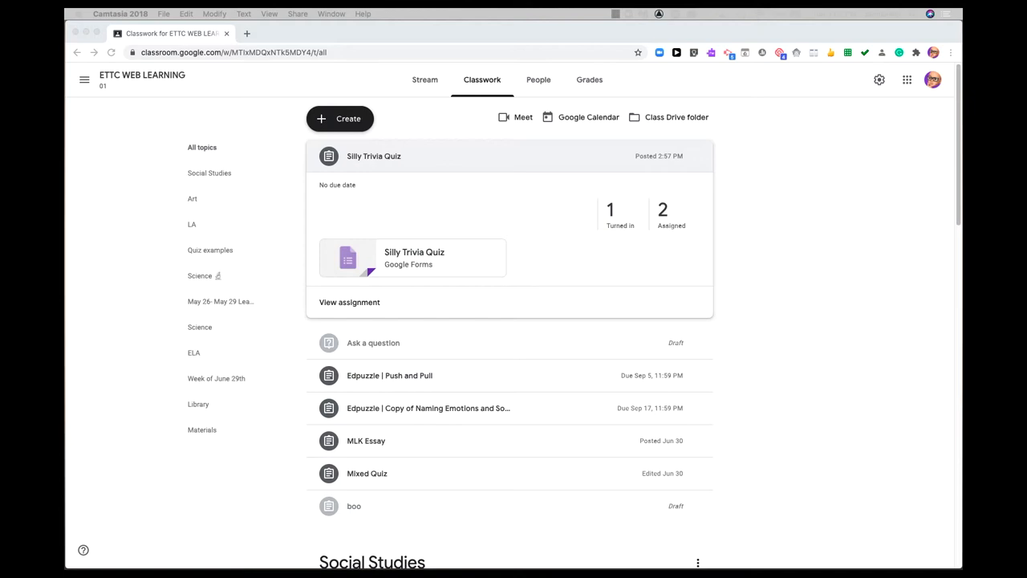
mouse_move(751, 270)
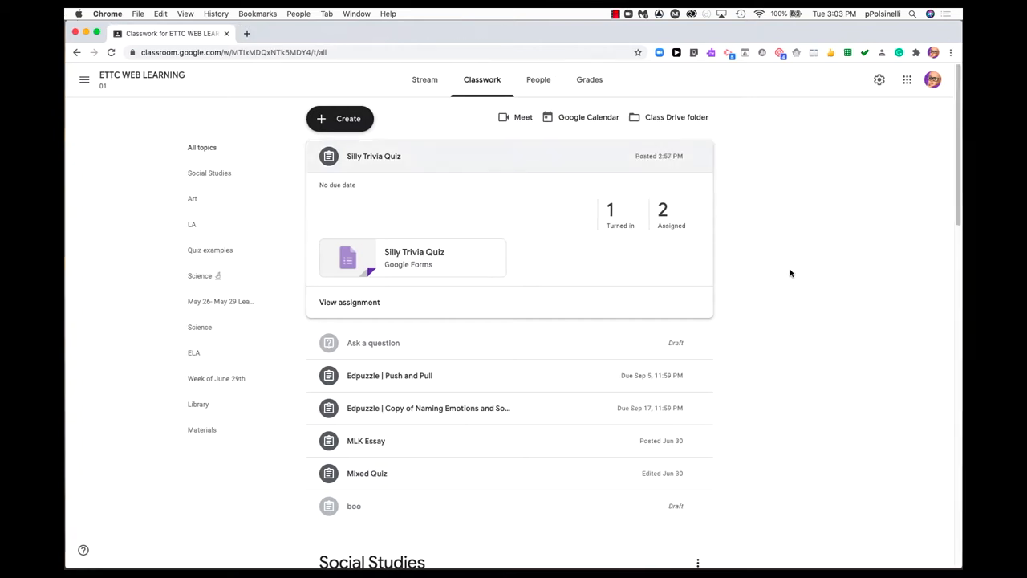
mouse_move(414, 256)
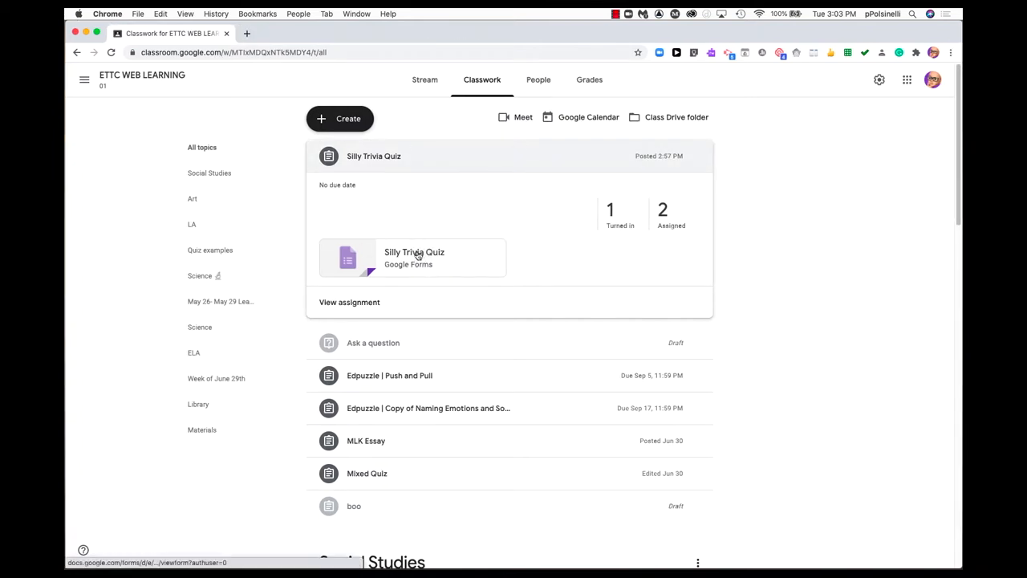
mouse_move(415, 257)
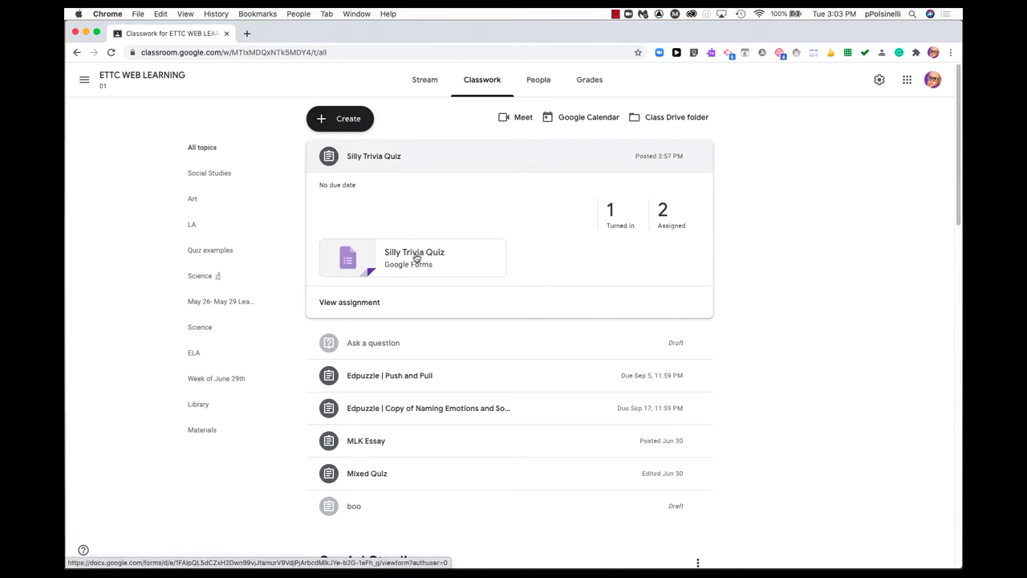
mouse_move(414, 256)
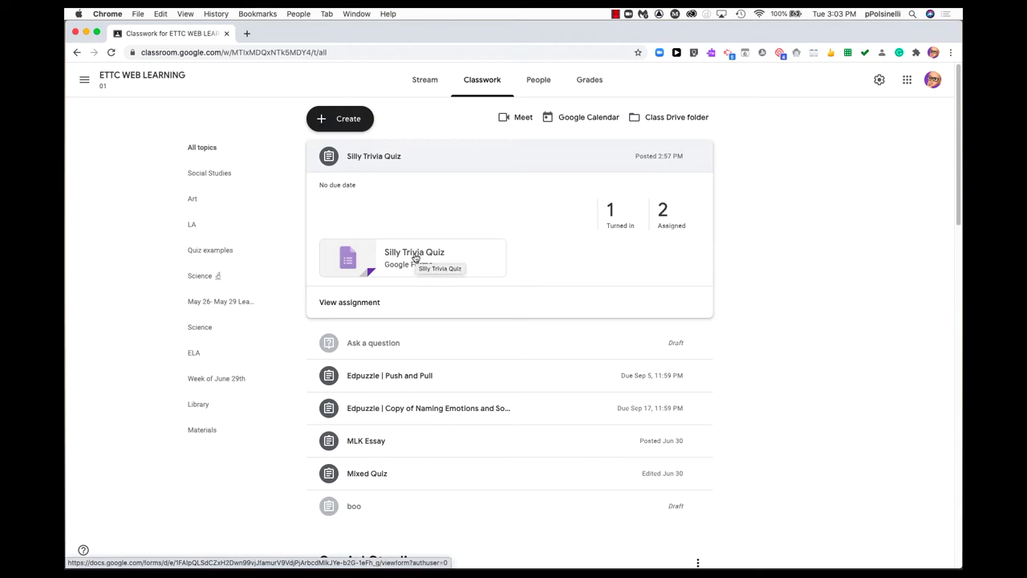
Open the Silly Trivia Quiz attachment and read through every question down to the final Twitter one.
click(414, 252)
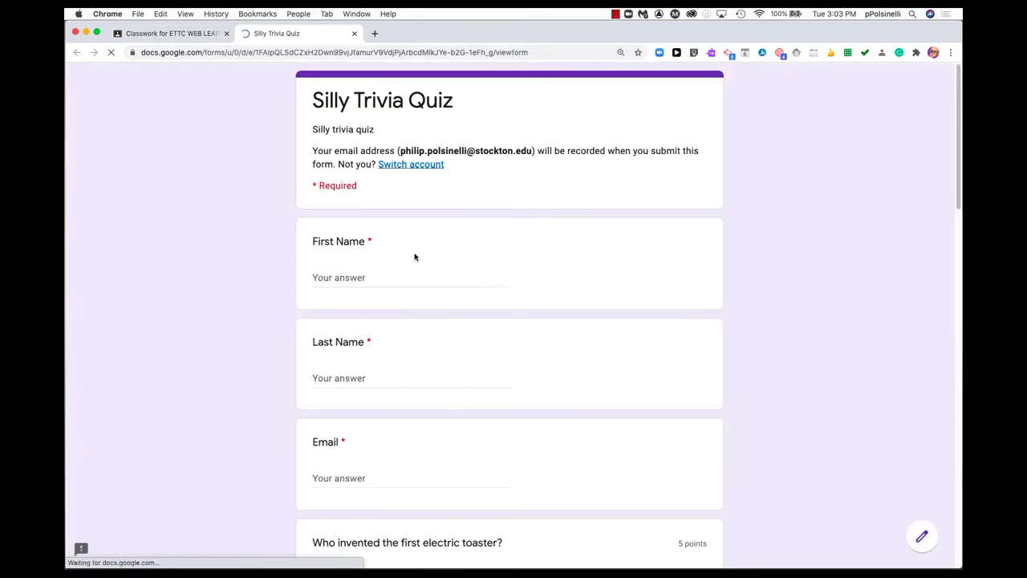
scroll(down, 3)
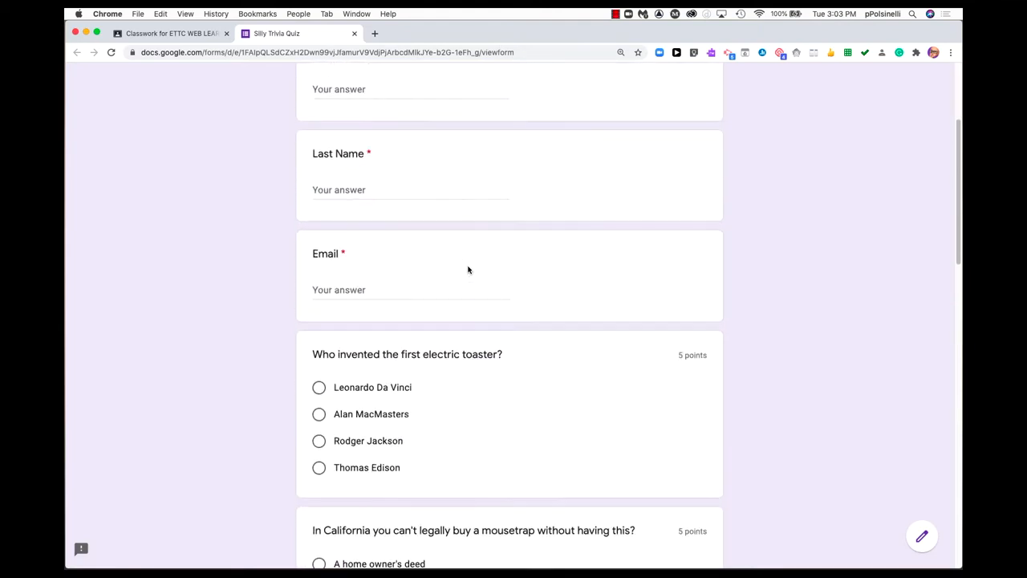
scroll(down, 3)
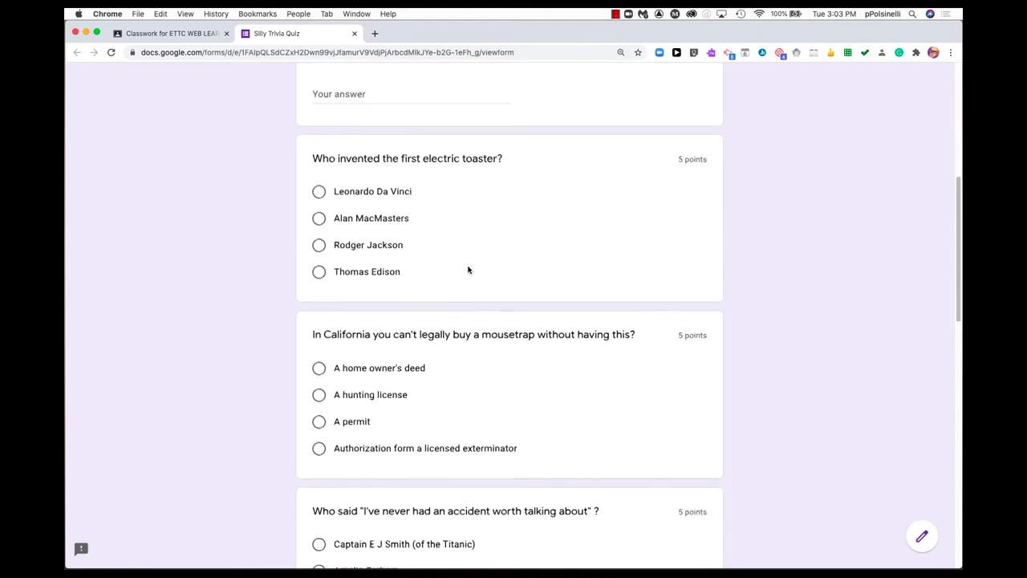
scroll(up, 3)
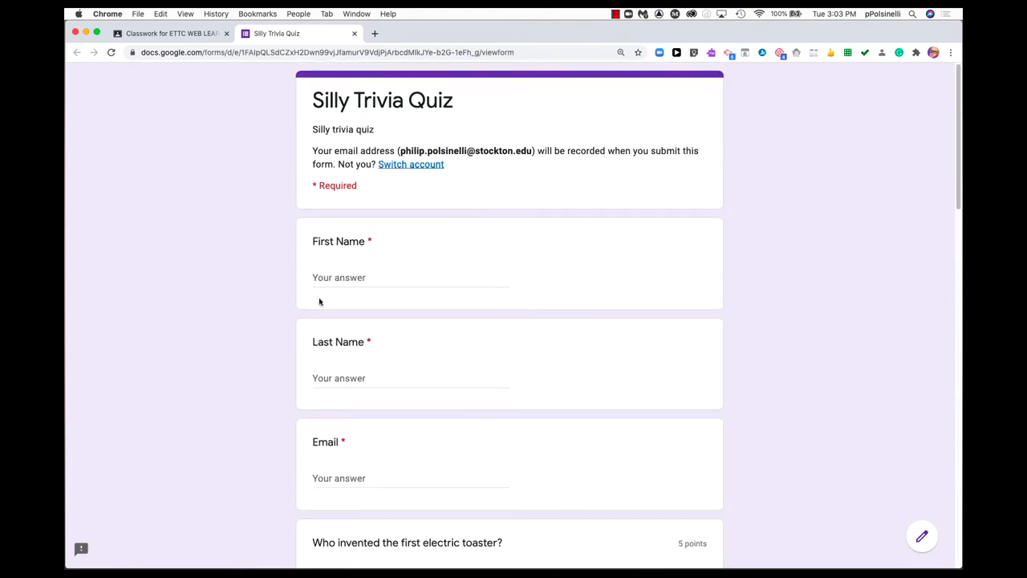
mouse_move(469, 328)
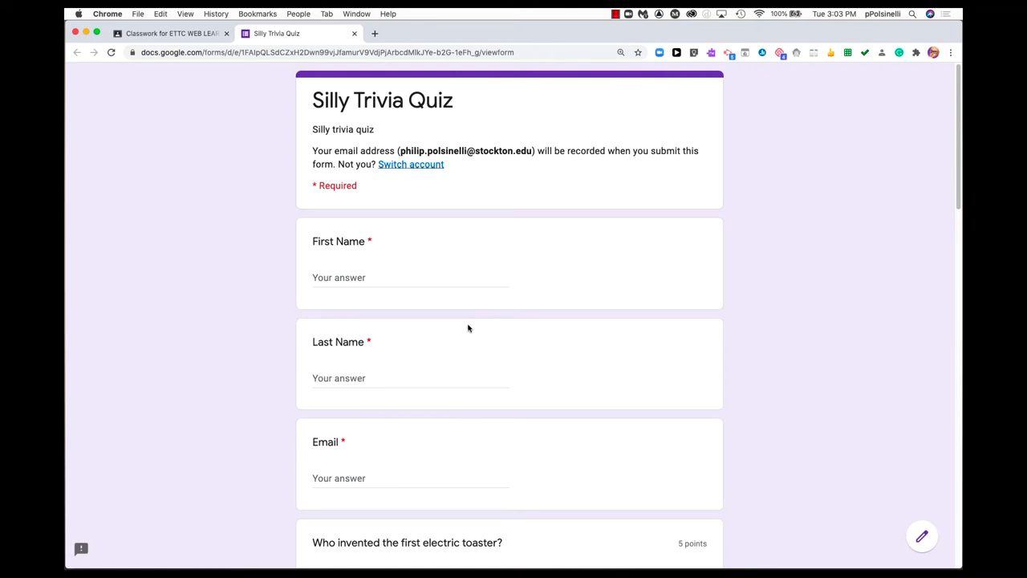
scroll(down, 3)
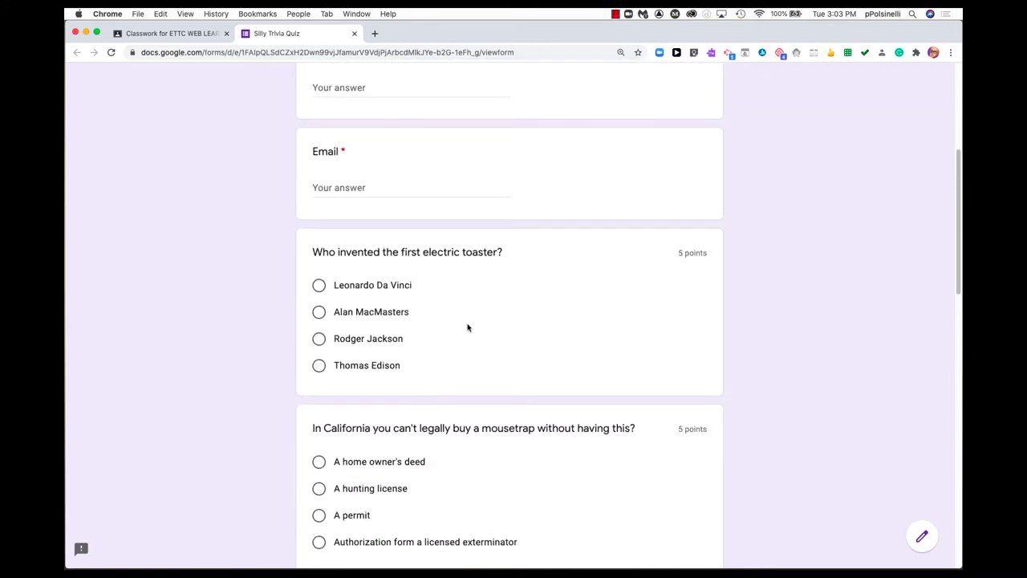
scroll(down, 3)
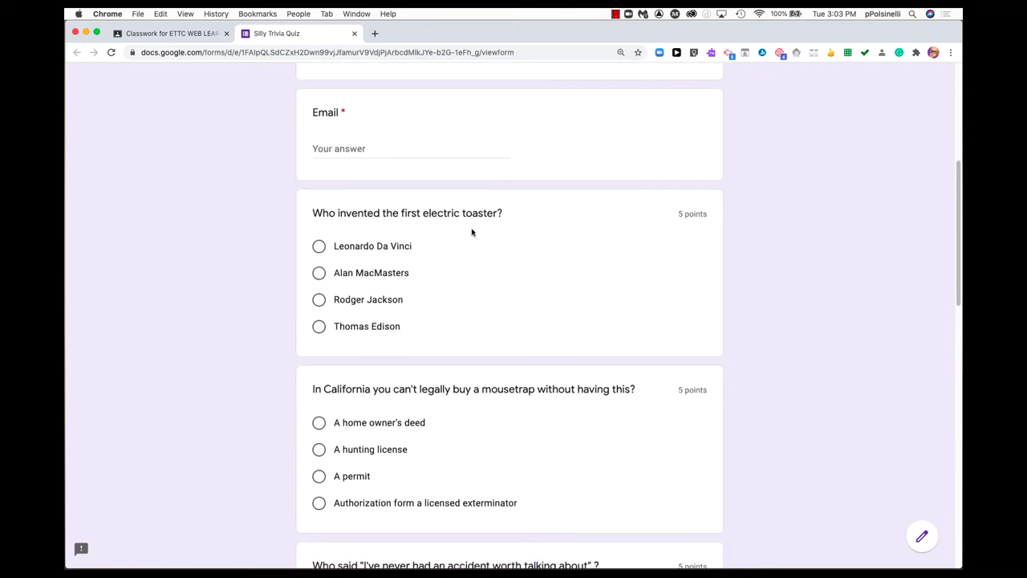
scroll(down, 3)
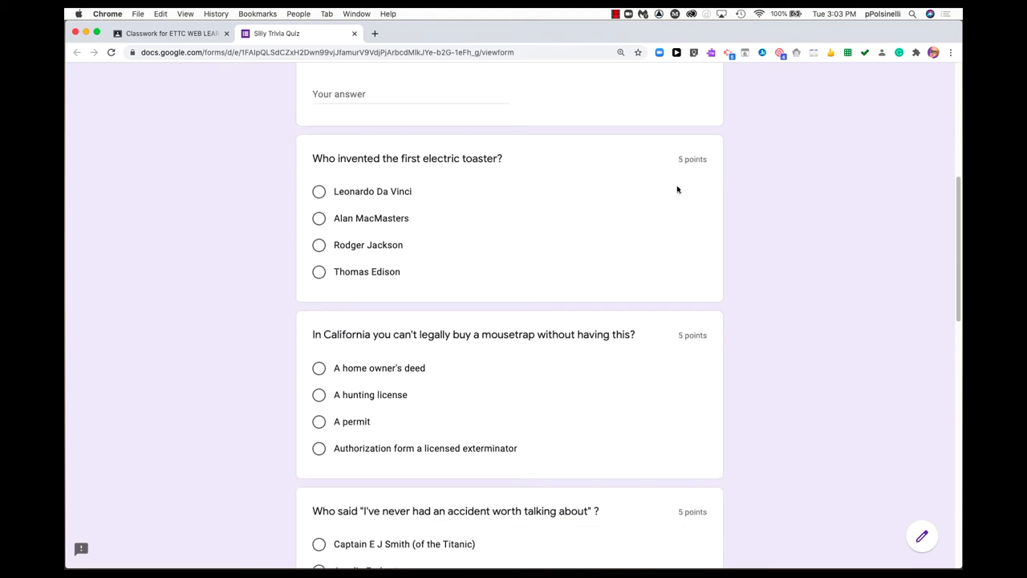
scroll(down, 3)
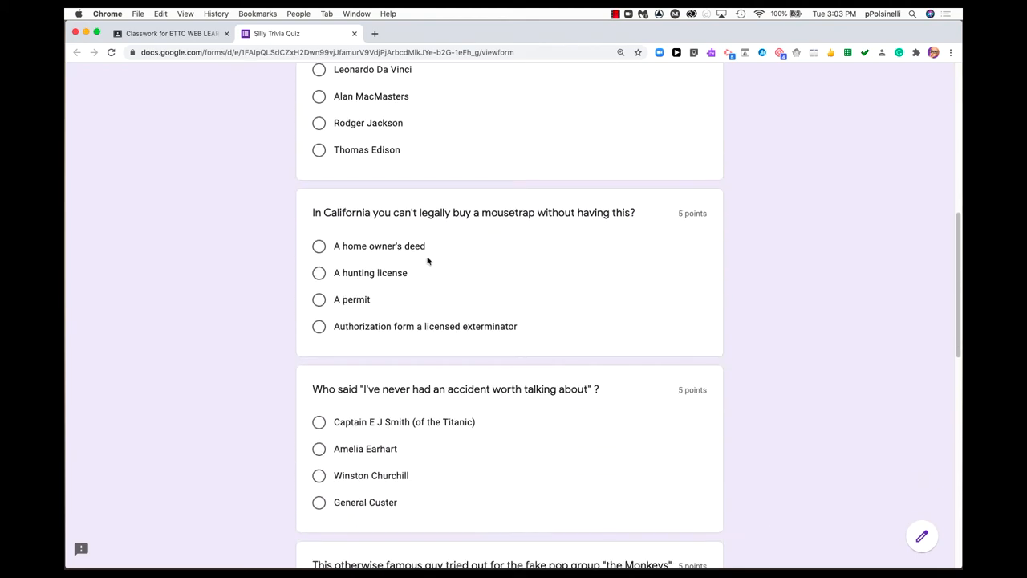
scroll(down, 3)
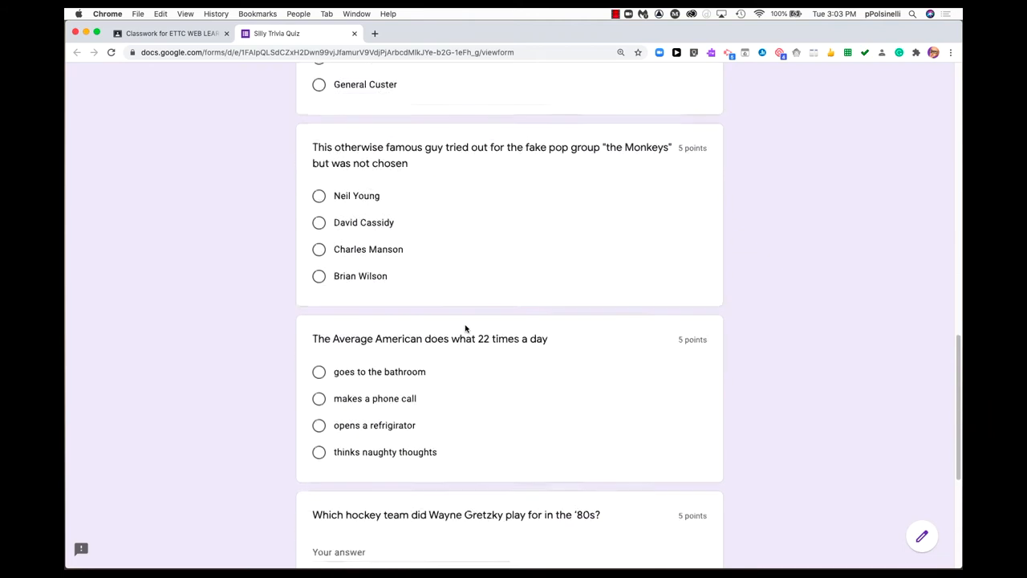
scroll(down, 3)
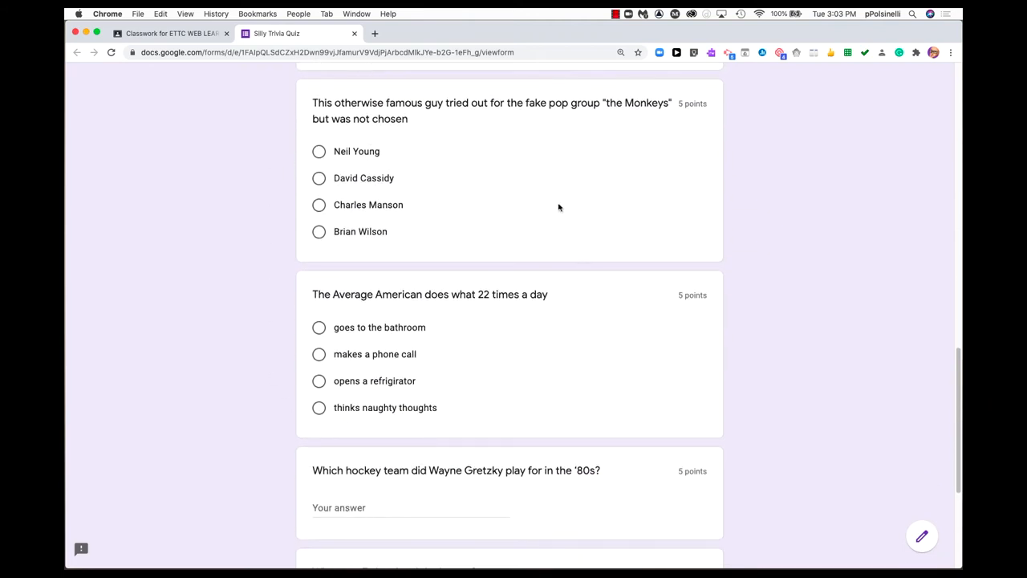
mouse_move(582, 335)
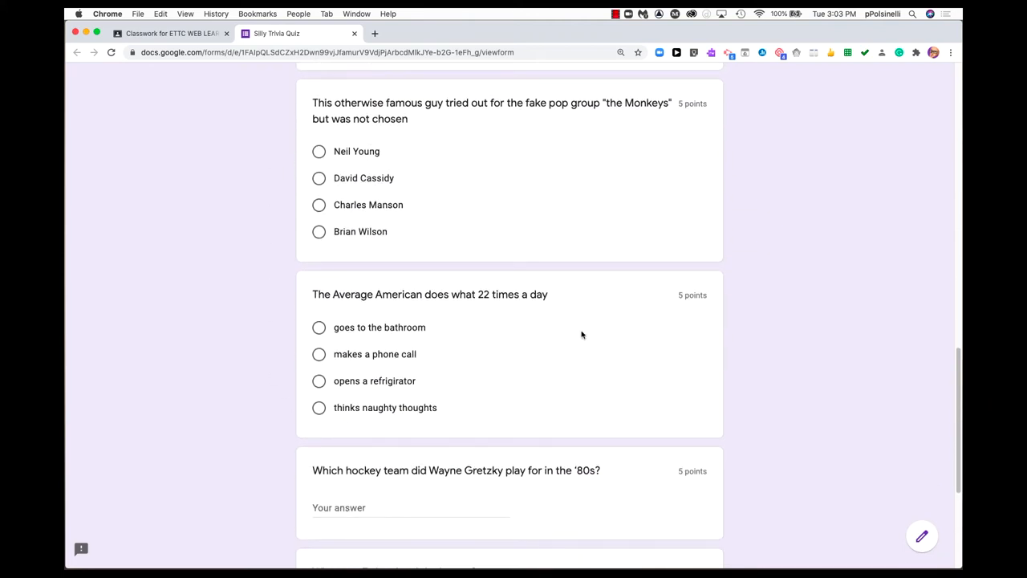
scroll(down, 3)
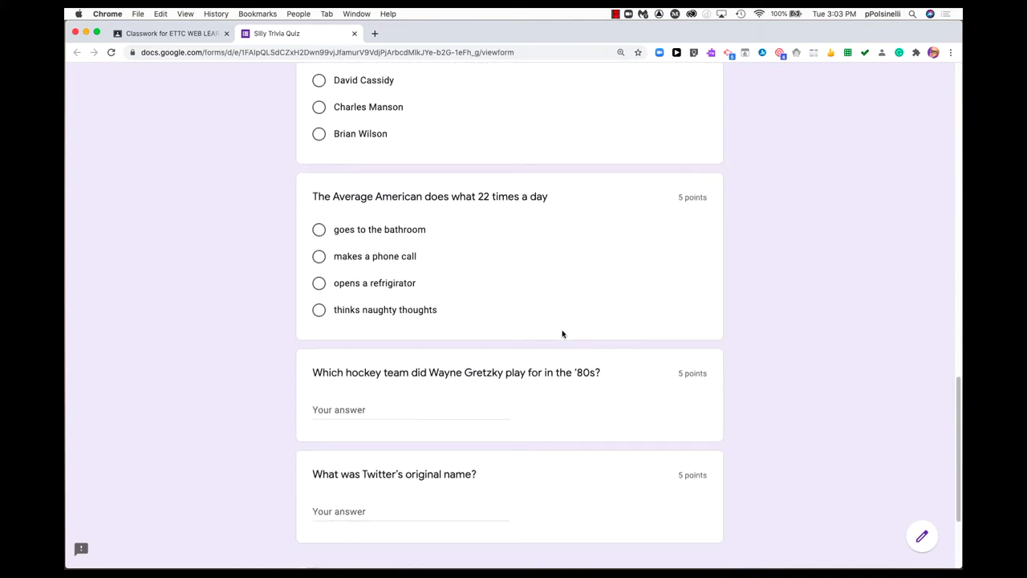
scroll(down, 3)
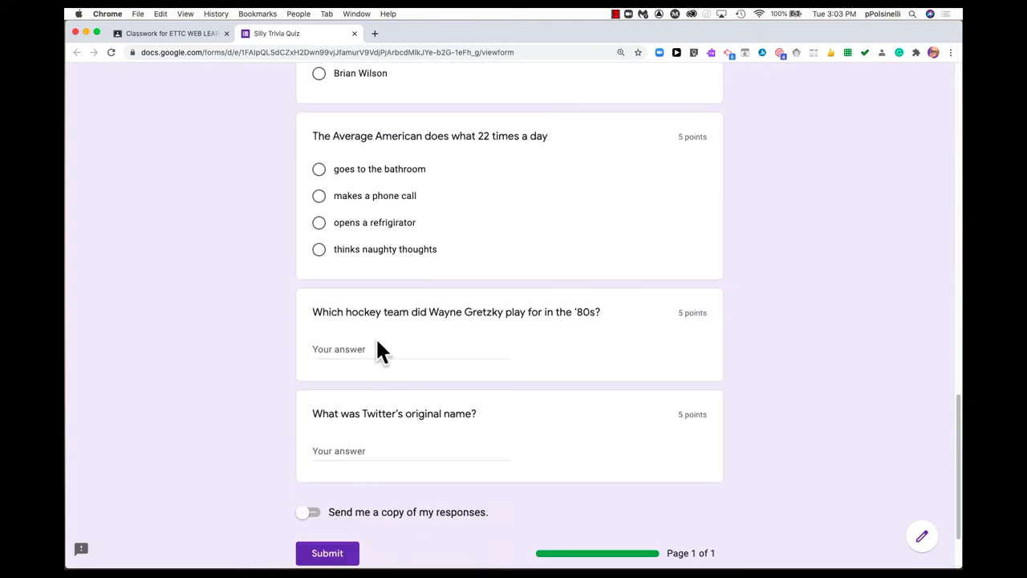
mouse_move(419, 366)
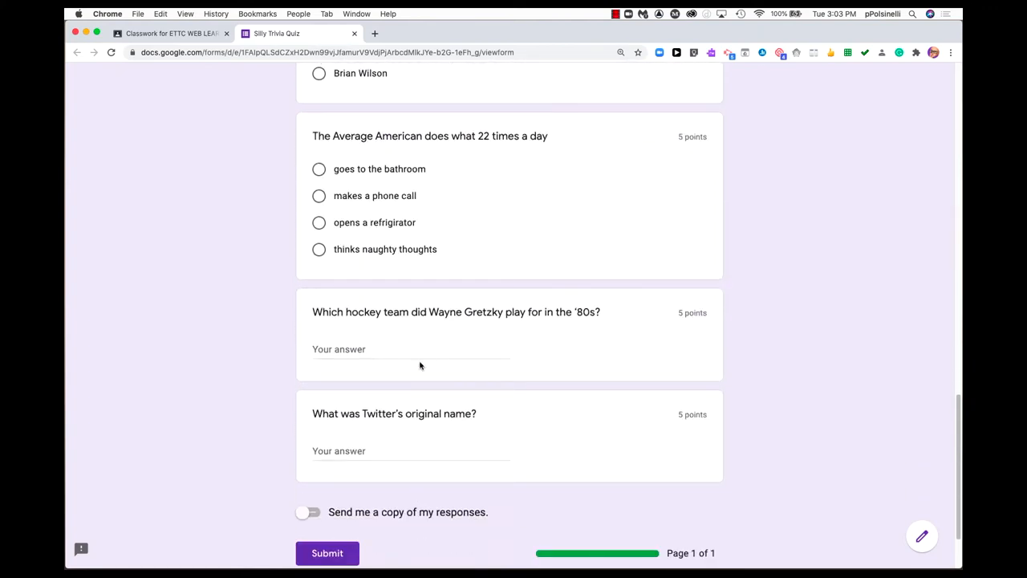
mouse_move(908, 523)
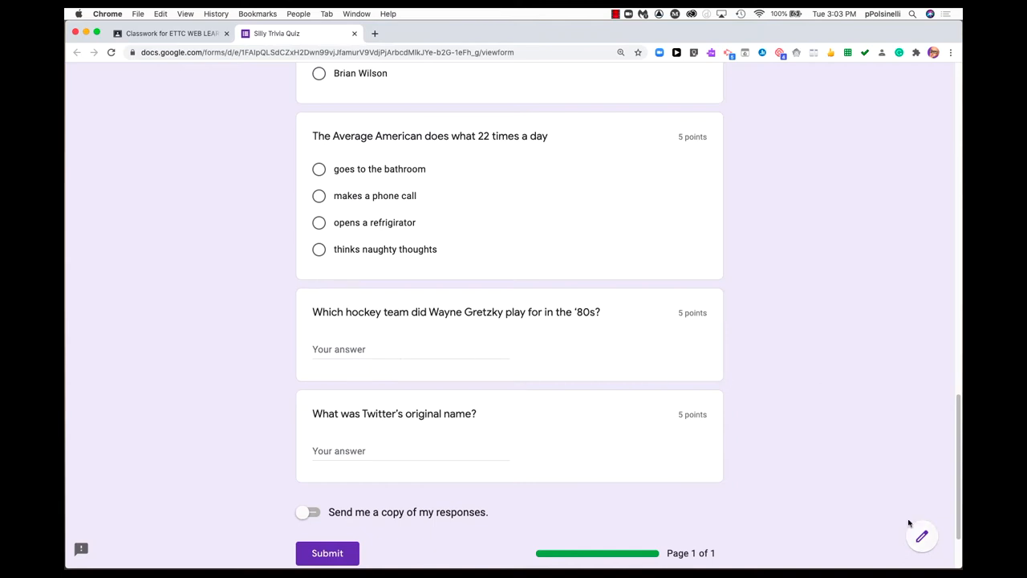
Open the quiz in the editor and expand the Wayne Gretzky question, correct answer Edmonton Oilers.
click(921, 536)
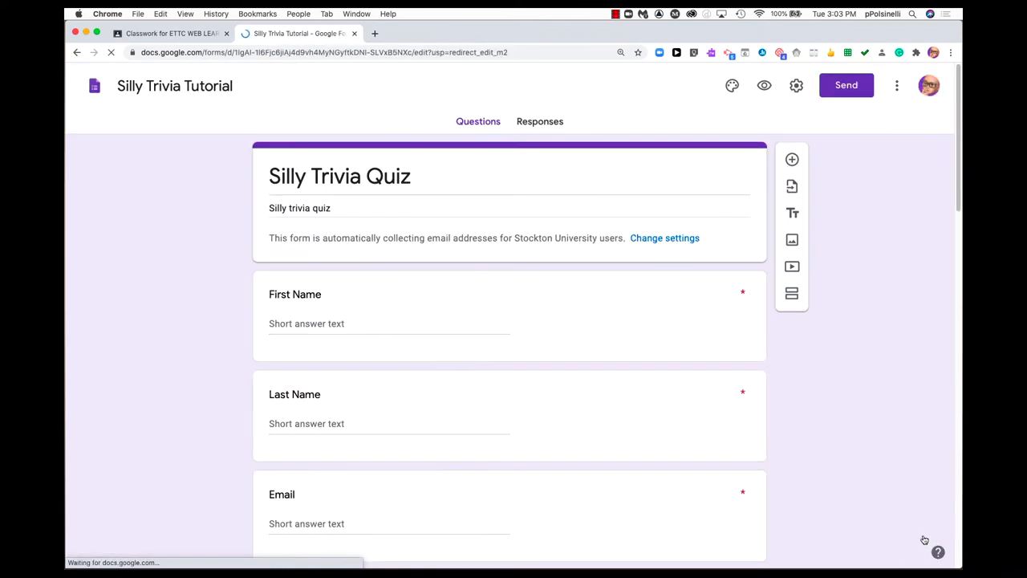
scroll(down, 3)
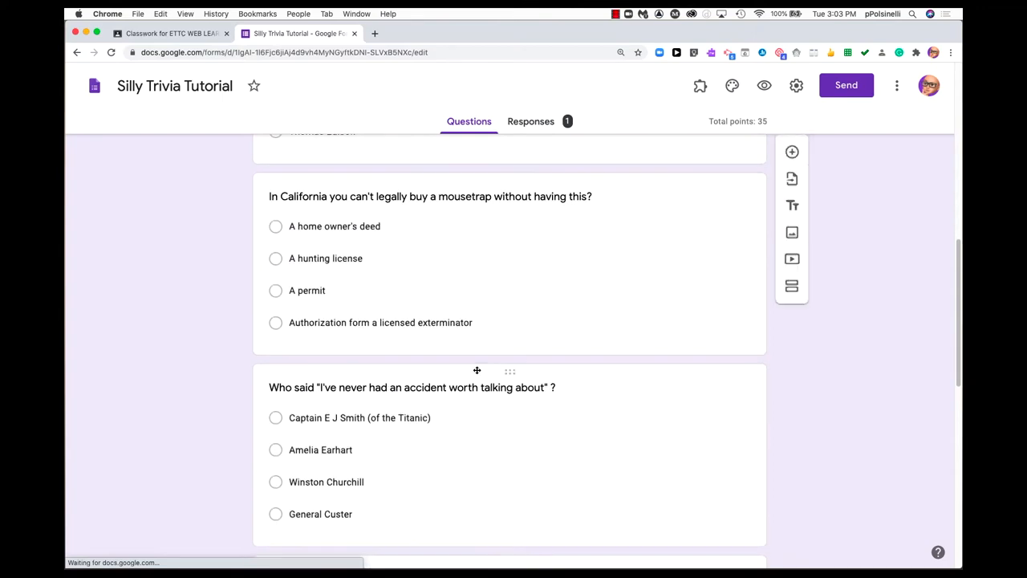
scroll(down, 3)
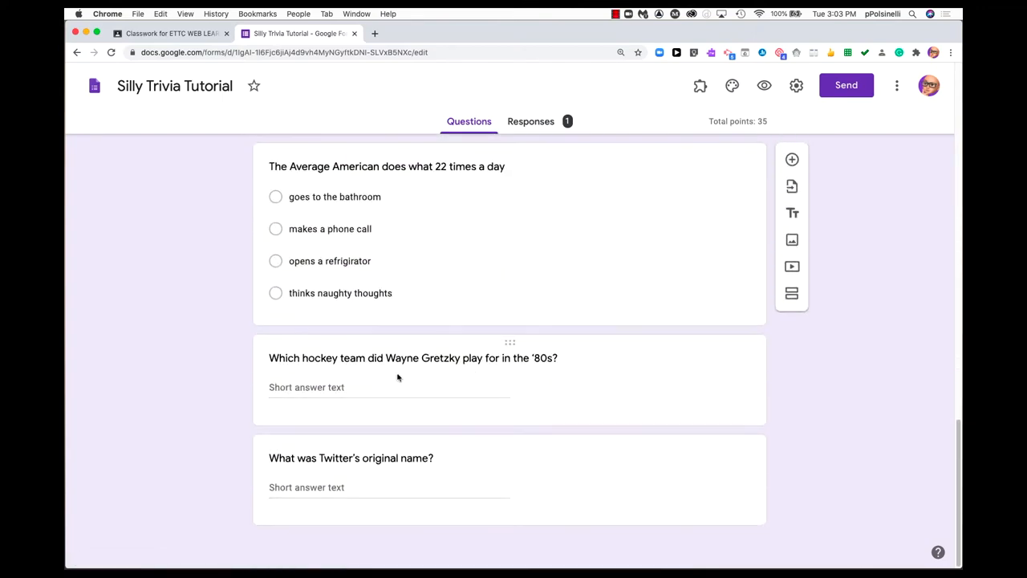
click(413, 358)
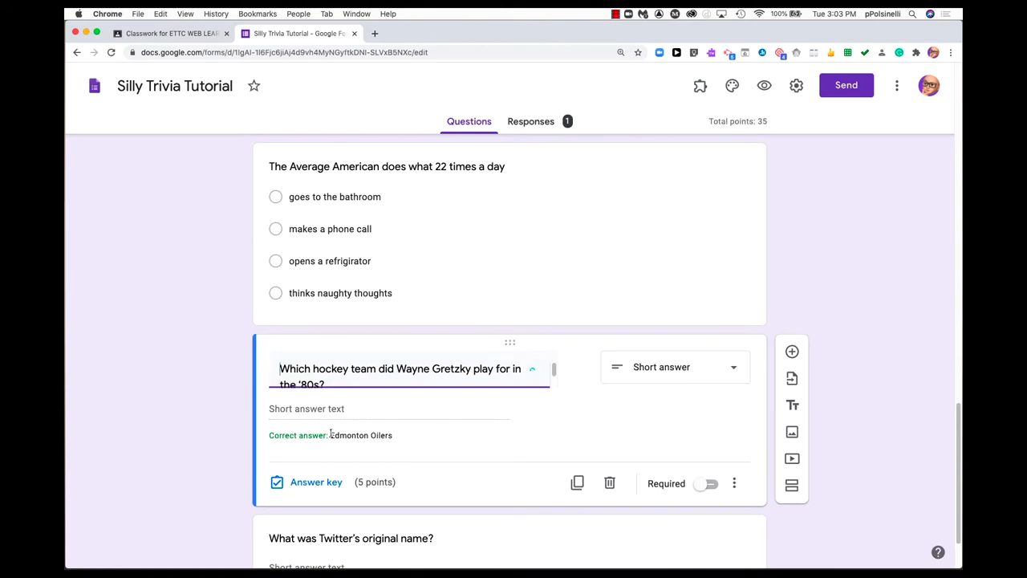
double_click(359, 435)
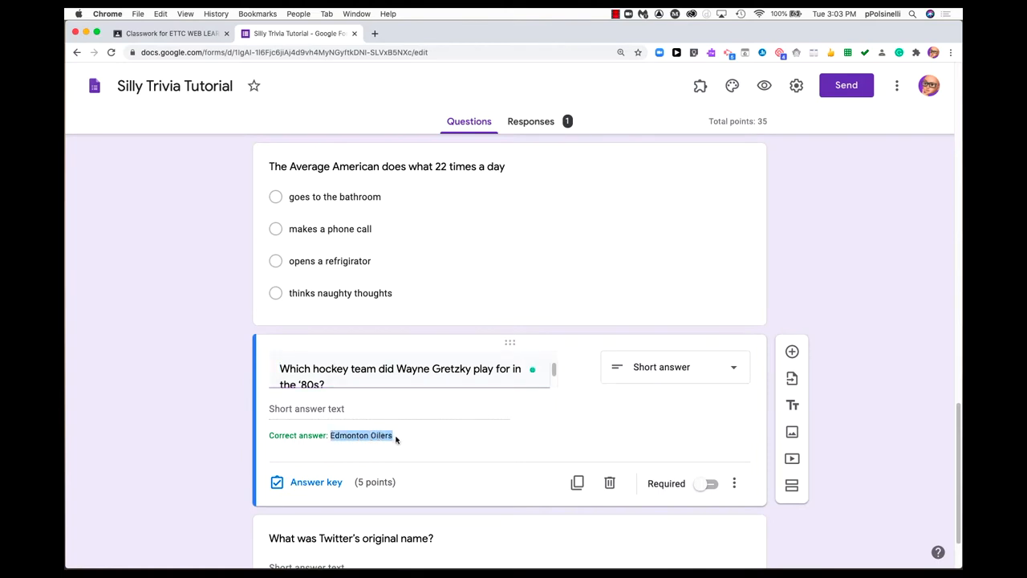
mouse_move(363, 446)
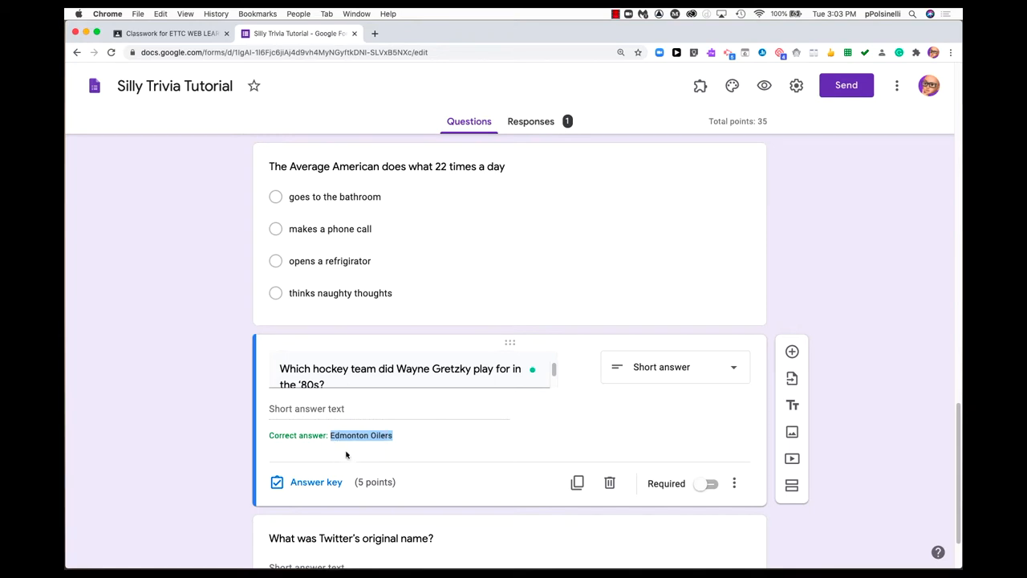
mouse_move(356, 448)
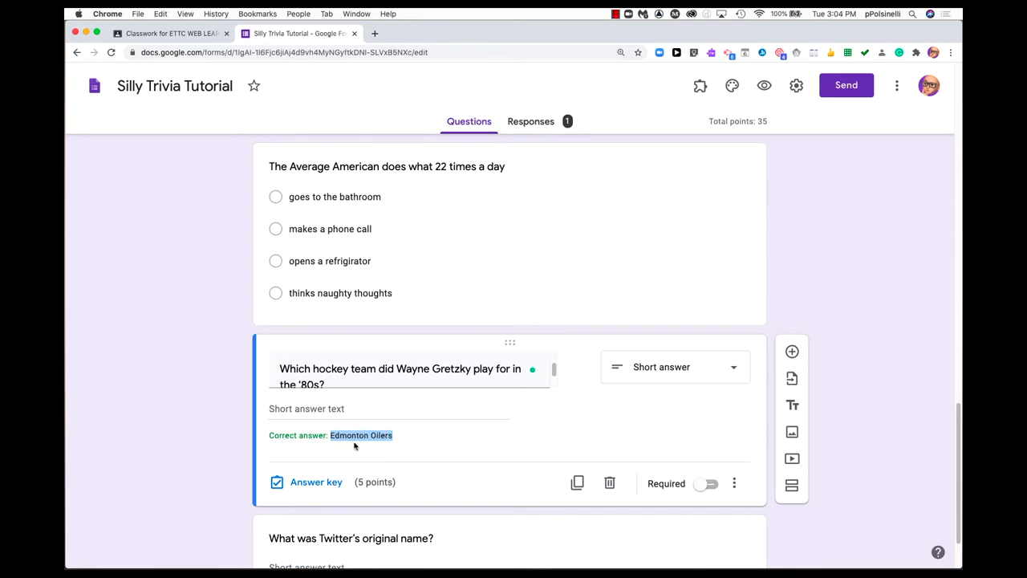
mouse_move(482, 441)
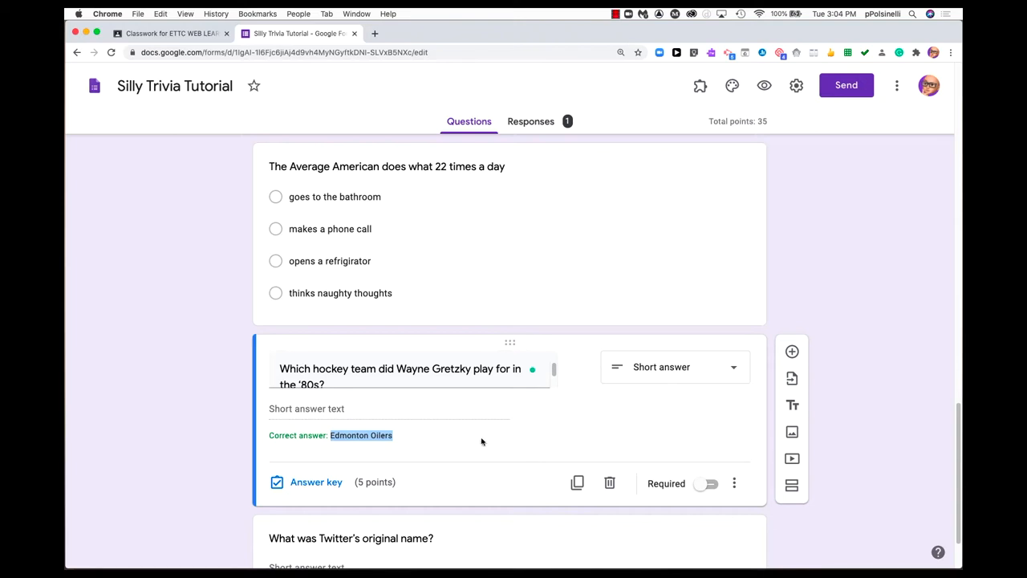
mouse_move(446, 430)
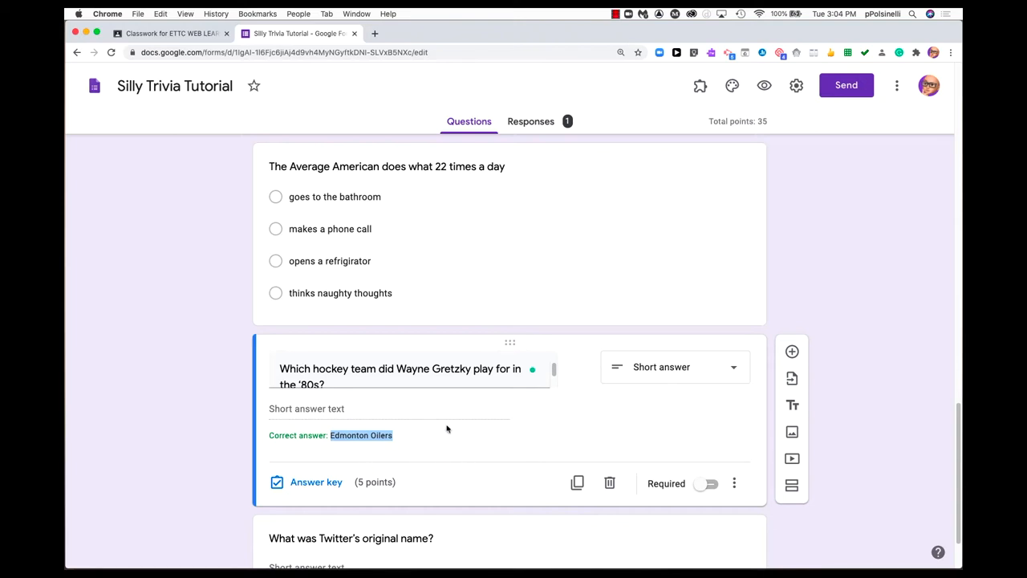
mouse_move(417, 436)
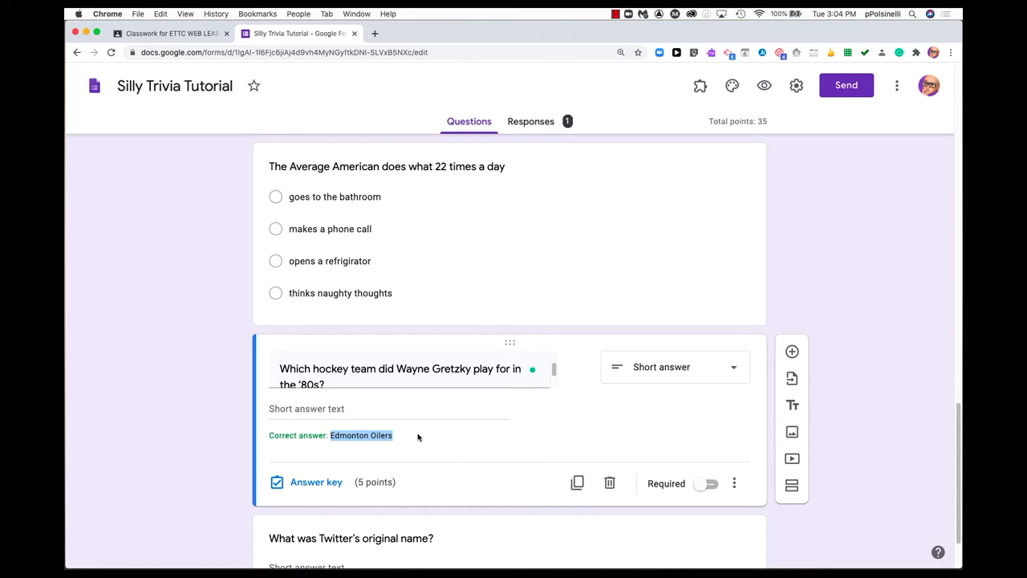
mouse_move(424, 438)
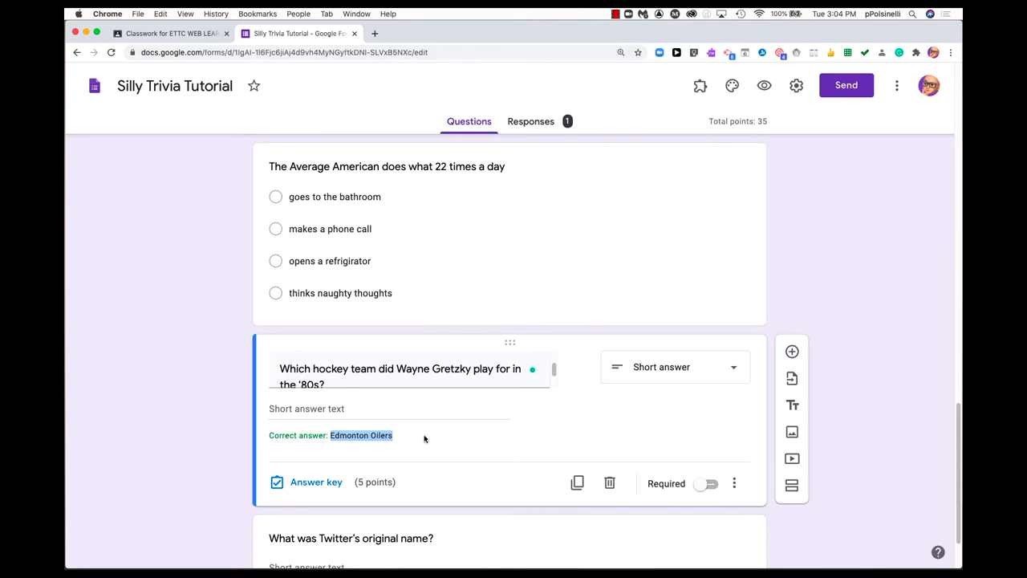
mouse_move(324, 459)
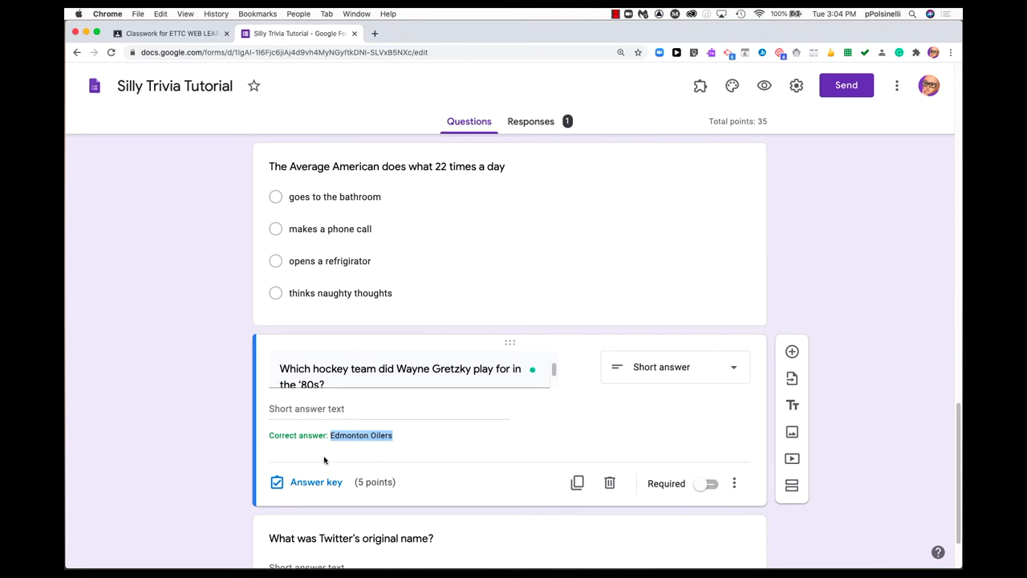
mouse_move(398, 437)
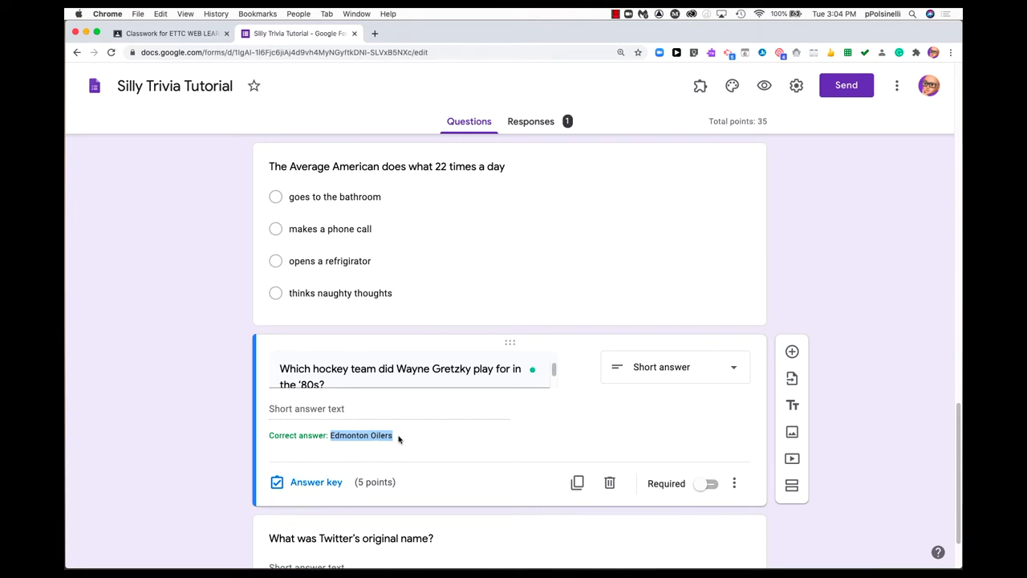
mouse_move(398, 439)
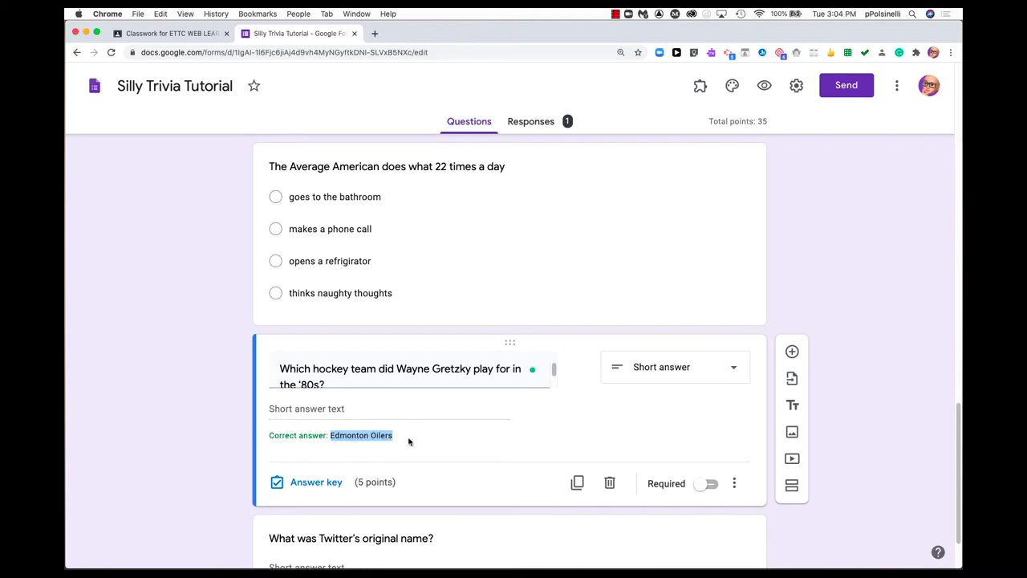
mouse_move(868, 371)
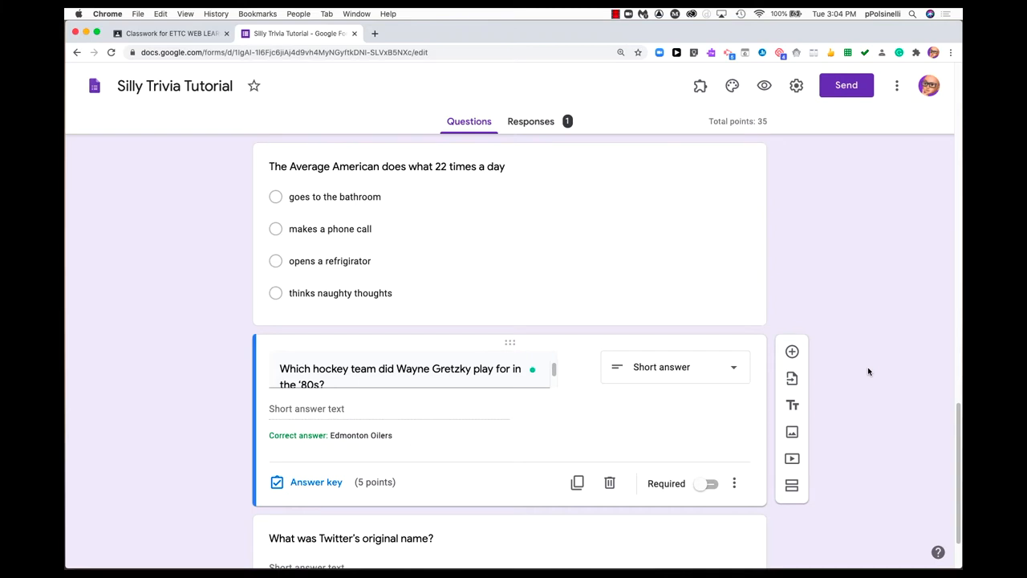
scroll(down, 3)
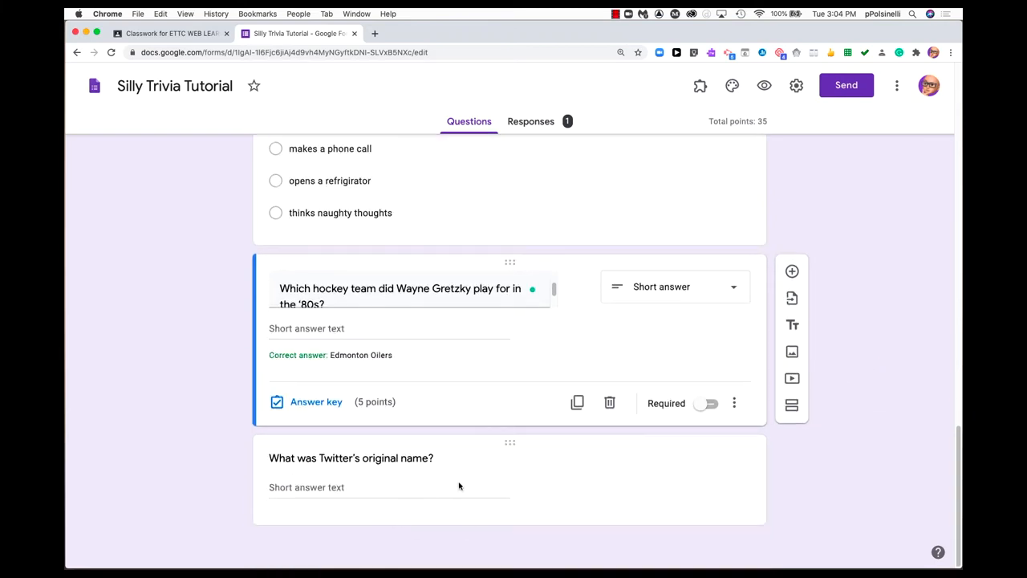
click(350, 458)
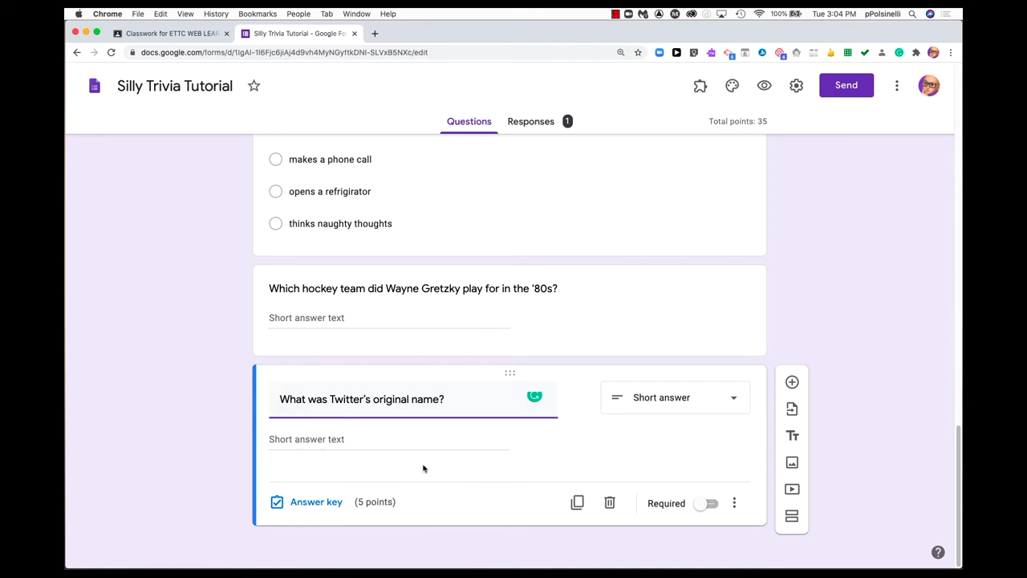
click(314, 501)
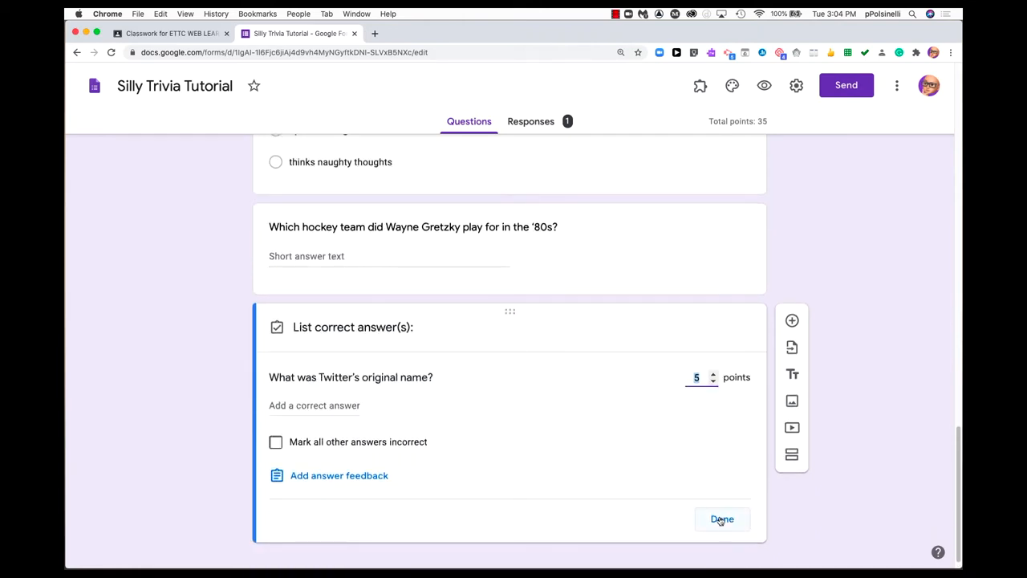
click(723, 520)
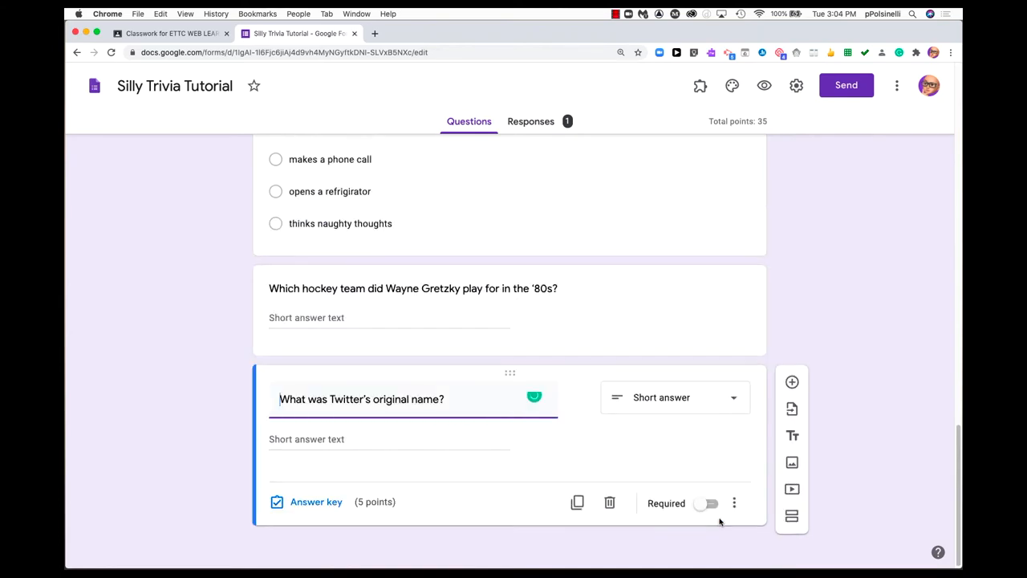
scroll(up, 3)
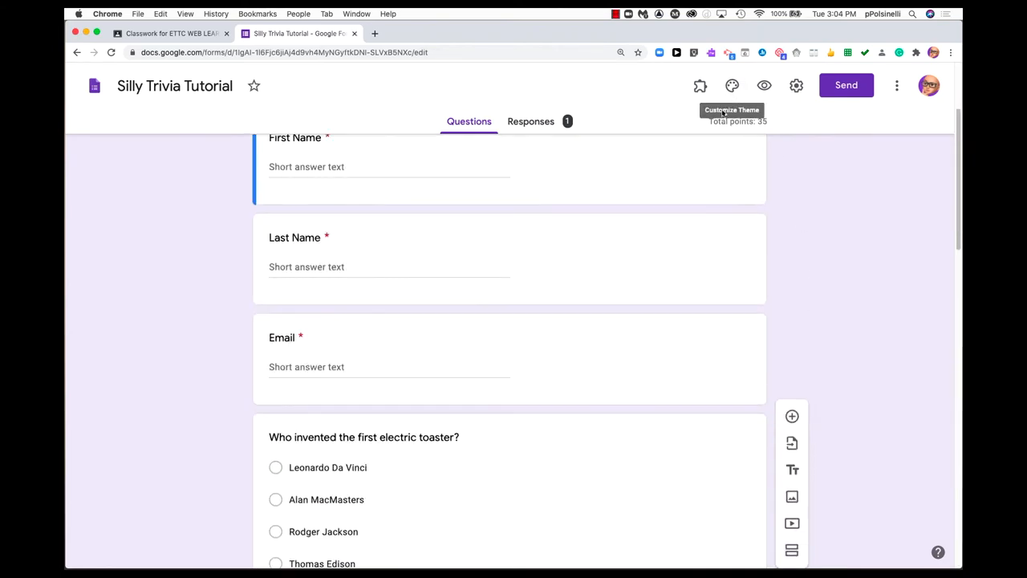
scroll(up, 3)
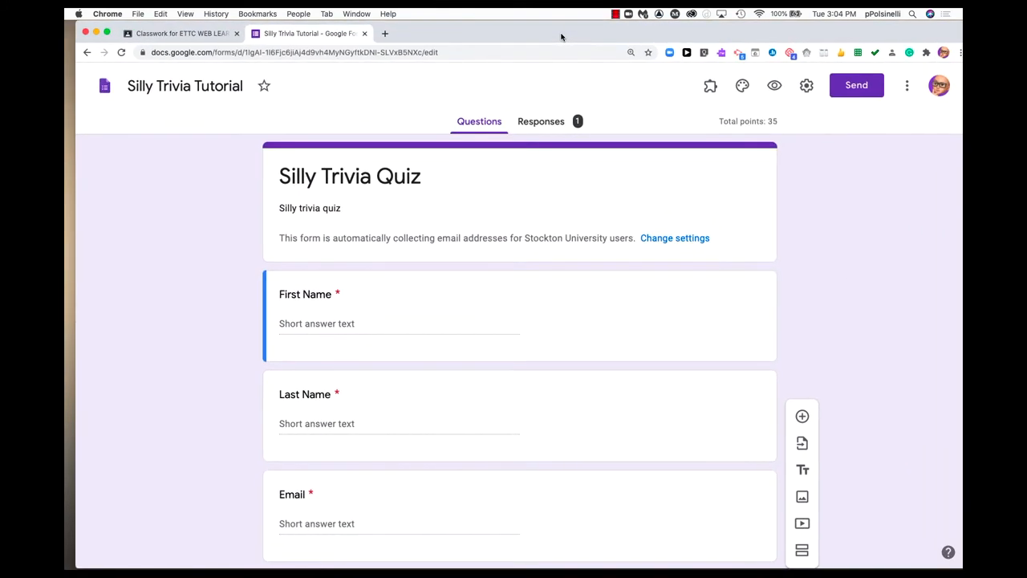
Return to the class's Classwork page and open the Silly Trivia Quiz student work view.
click(177, 32)
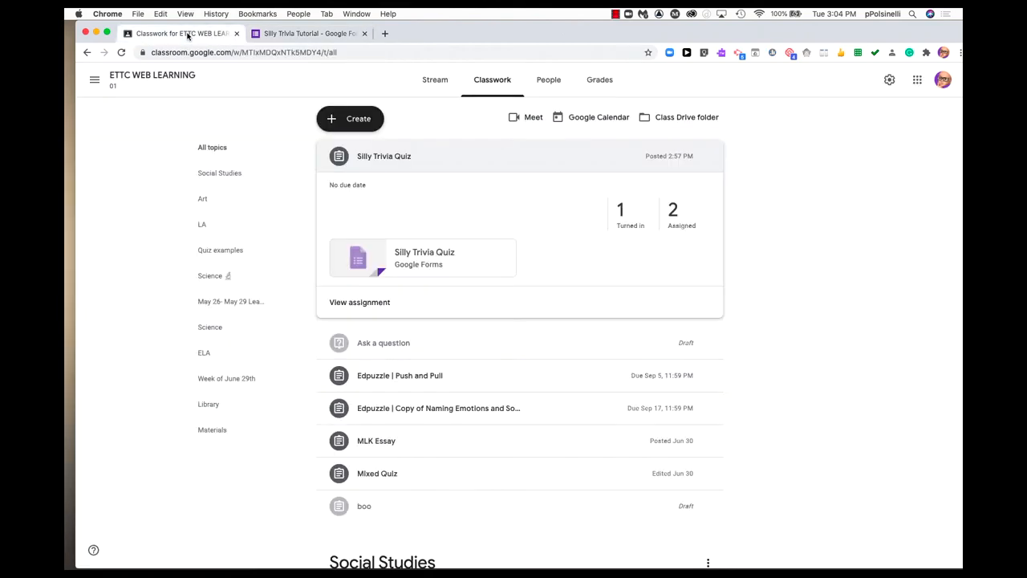
mouse_move(497, 258)
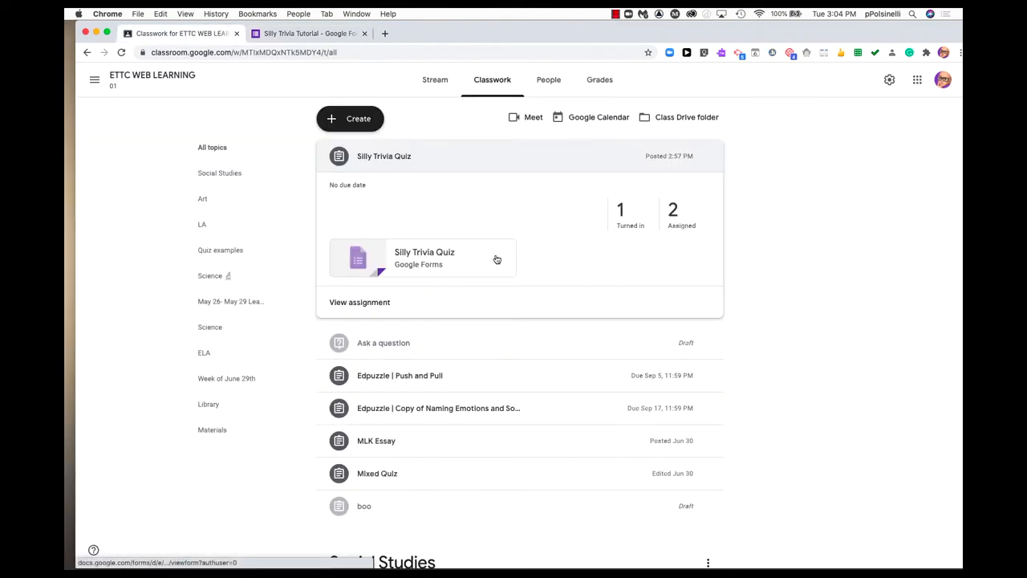
click(359, 301)
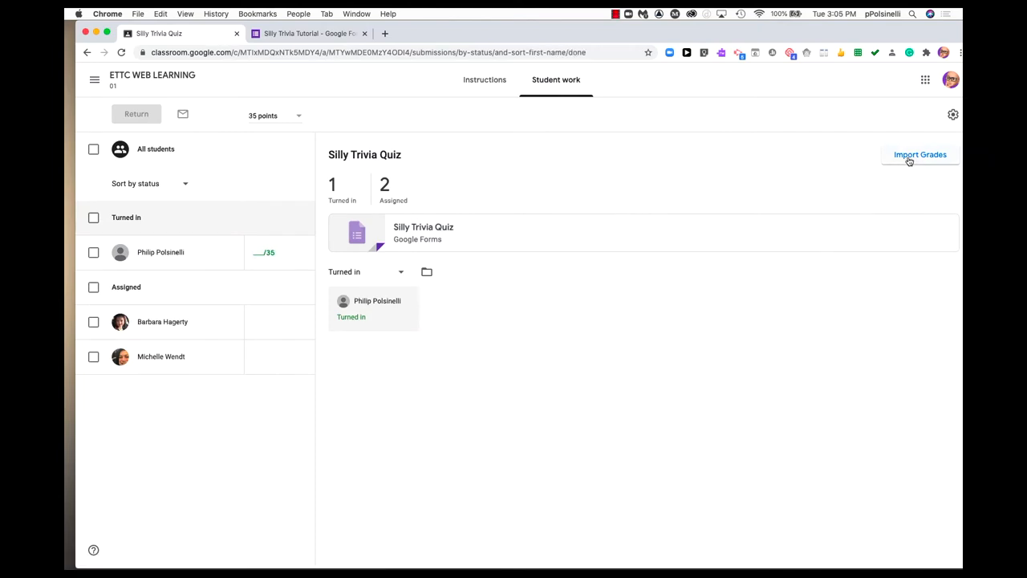
mouse_move(366, 317)
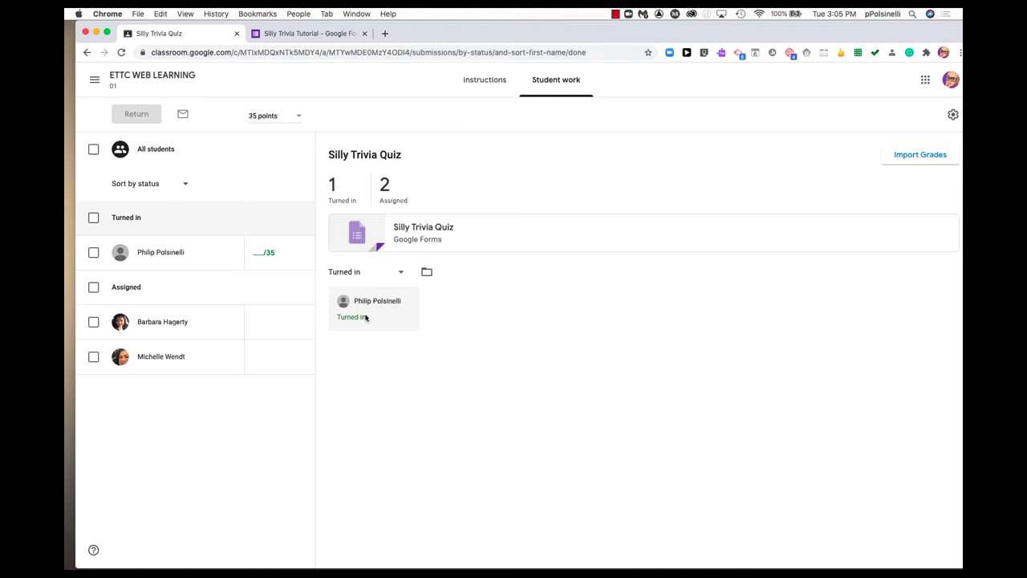
mouse_move(366, 312)
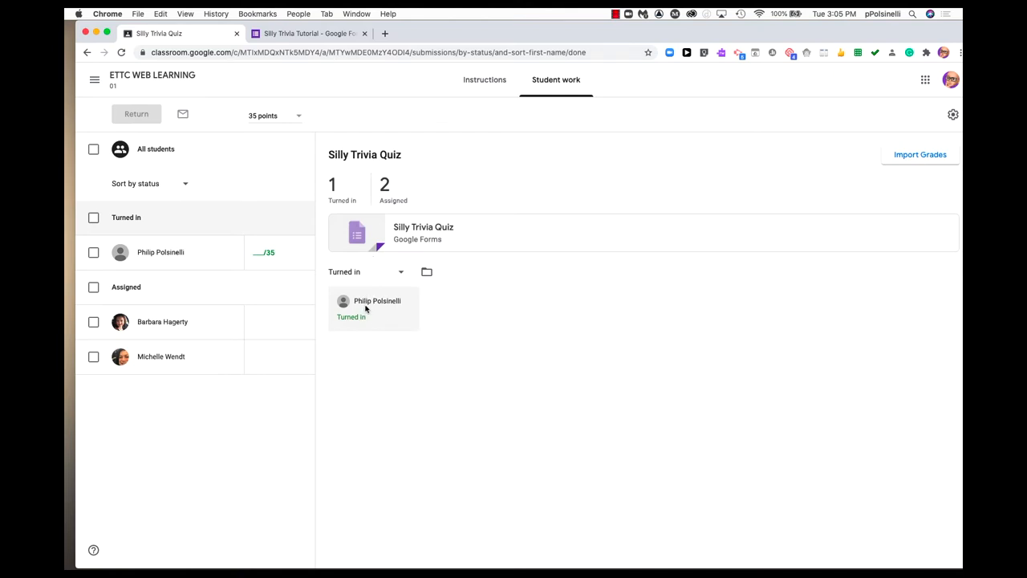
mouse_move(398, 311)
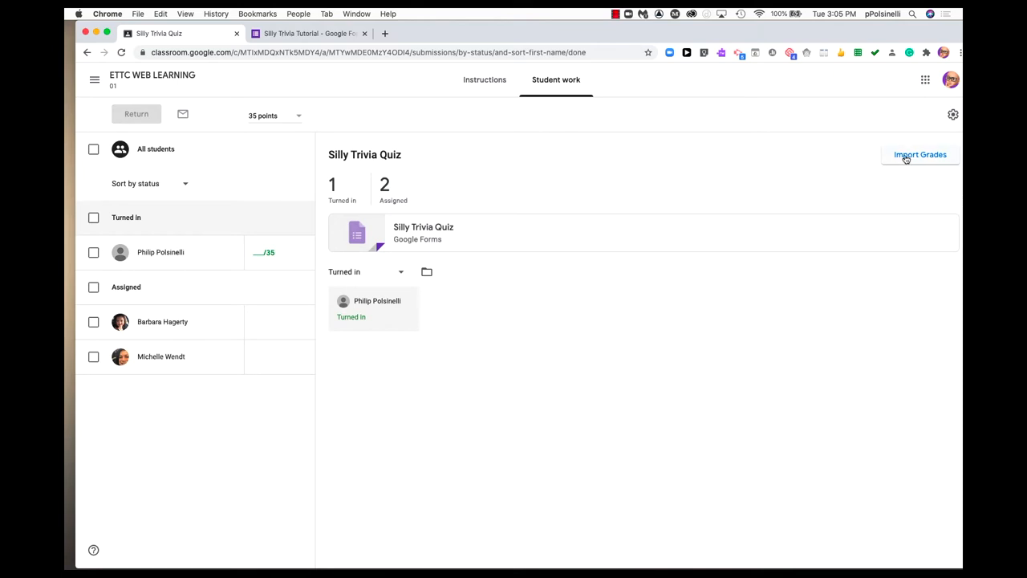
Import grades from the quiz form, giving the turned-in student a 25/35 draft score.
click(920, 154)
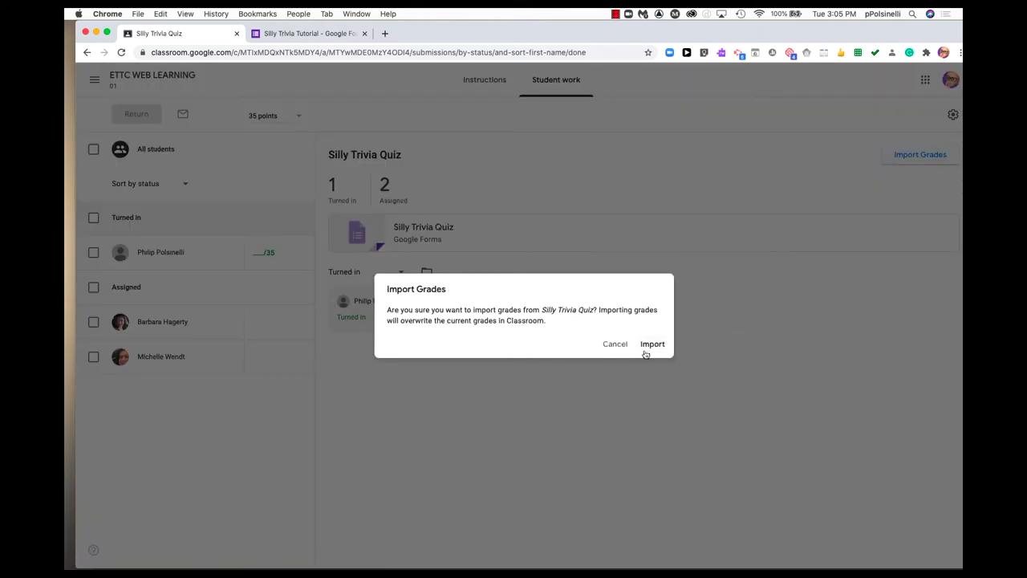
click(652, 343)
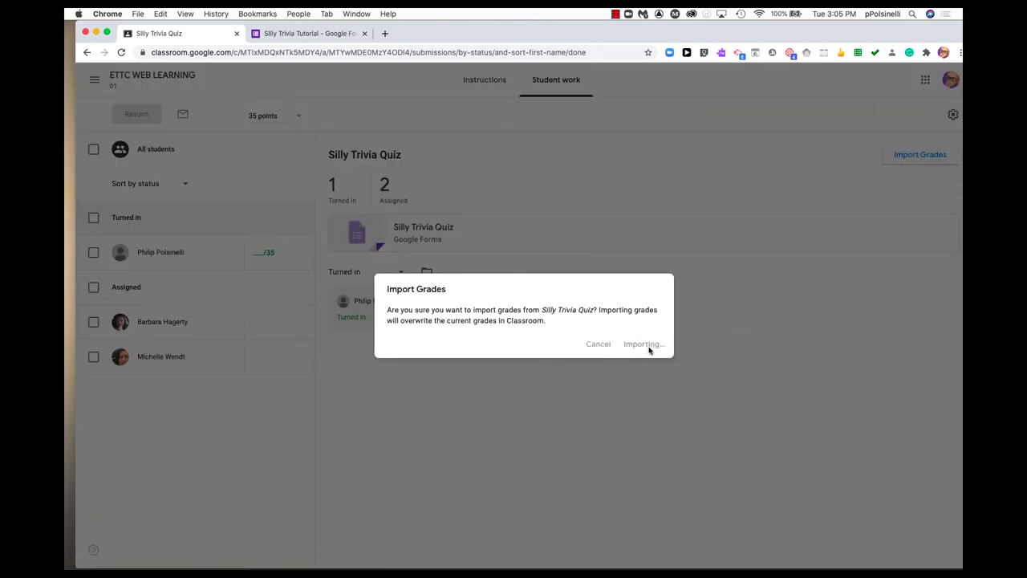
click(642, 344)
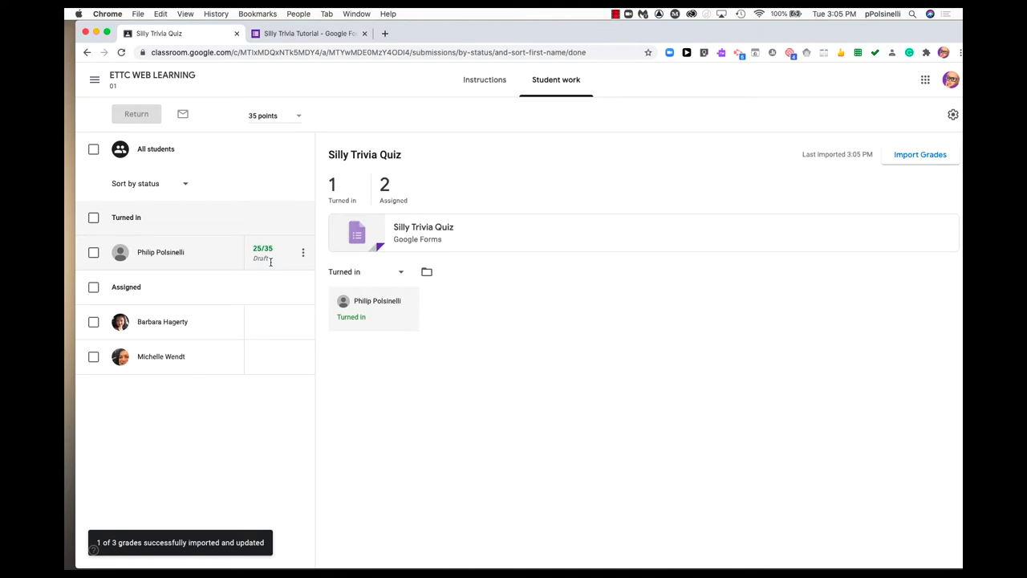
mouse_move(273, 257)
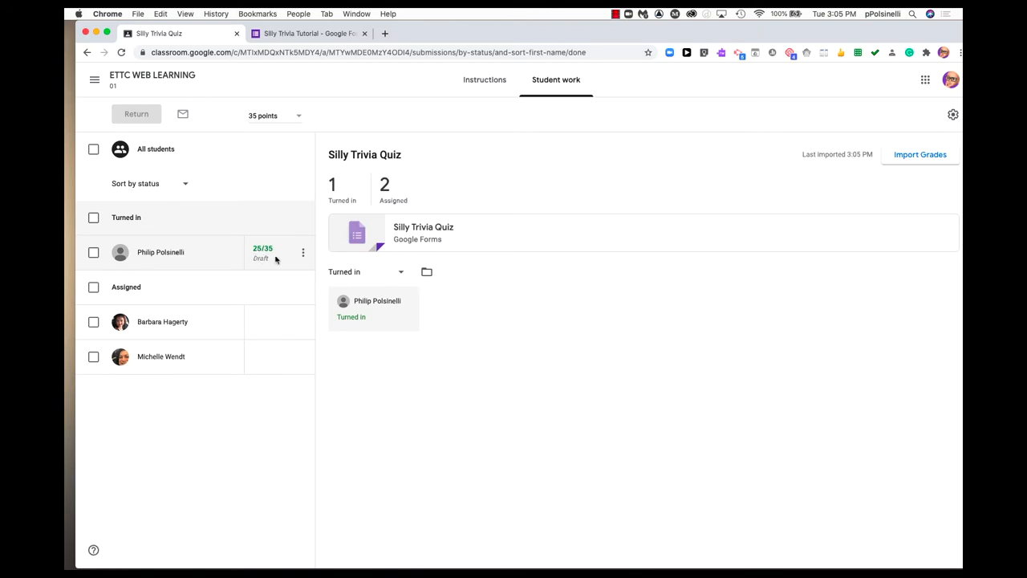
mouse_move(271, 255)
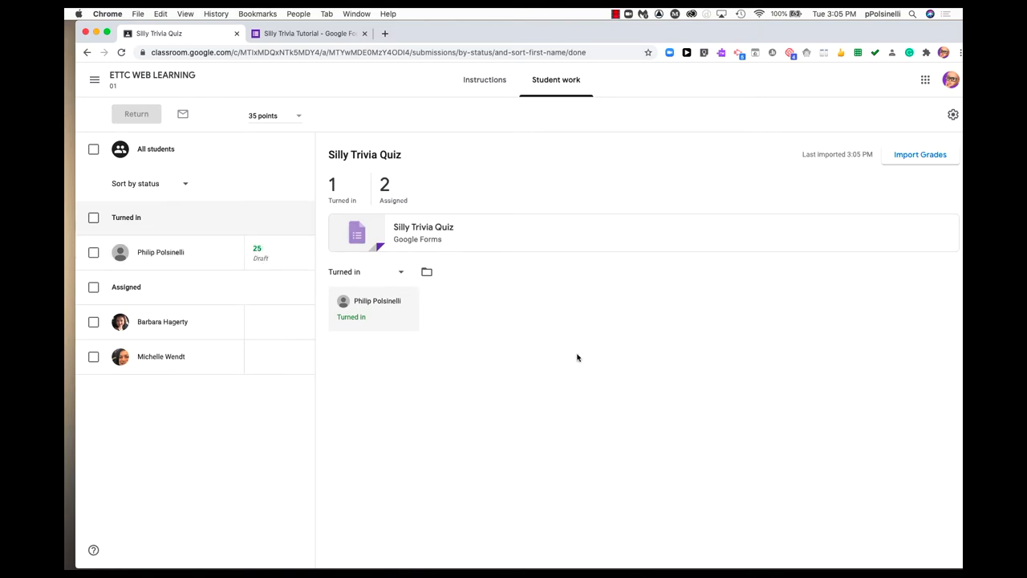
mouse_move(423, 233)
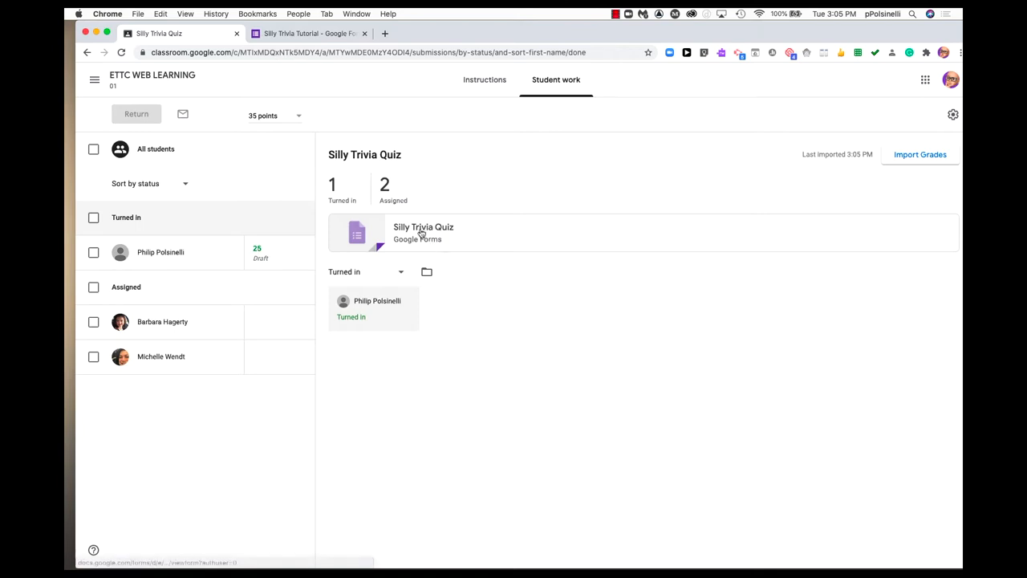
Reopen the Silly Trivia Tutorial quiz in the Forms editor, now showing one response.
click(424, 233)
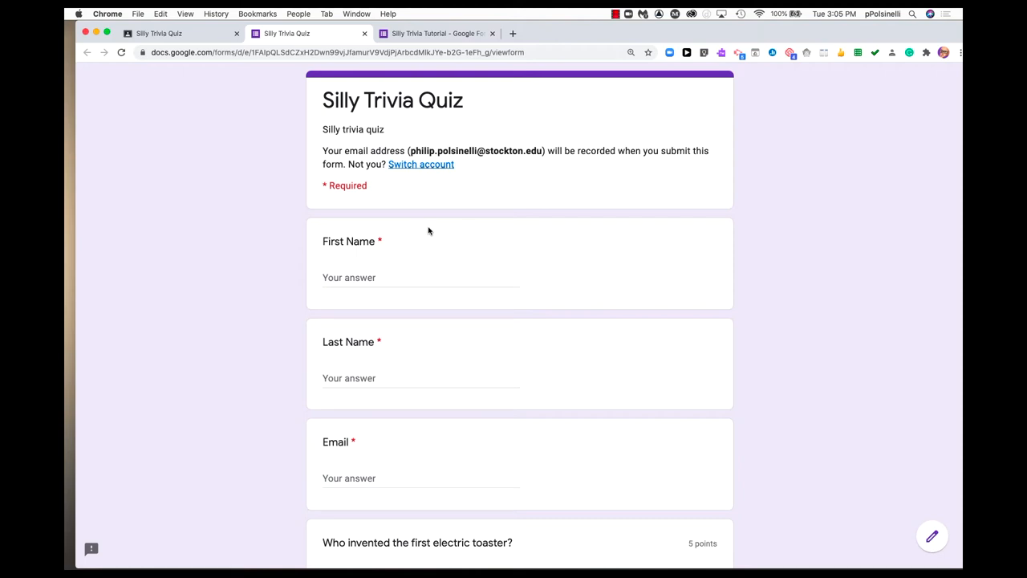
mouse_move(905, 506)
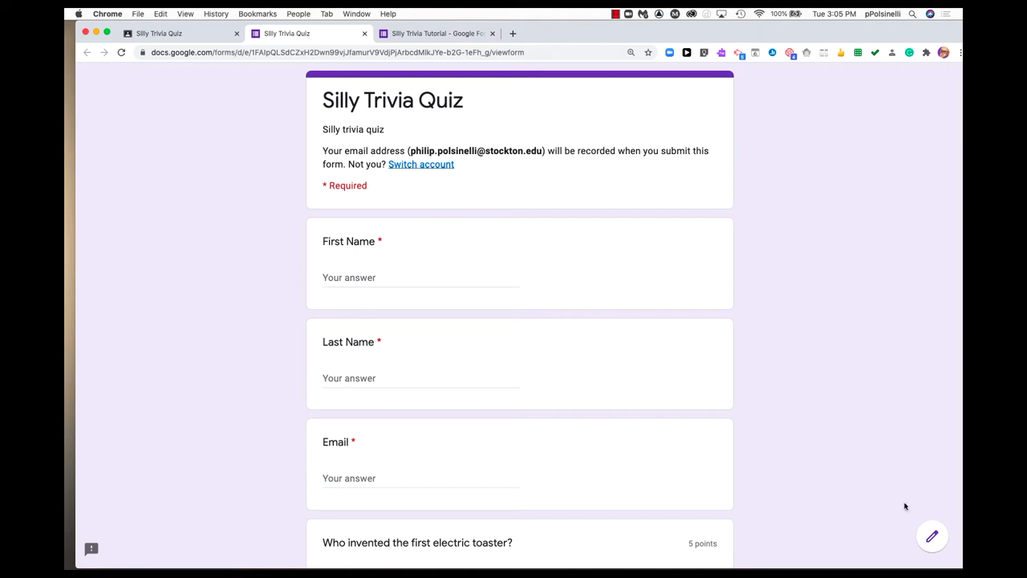
click(931, 536)
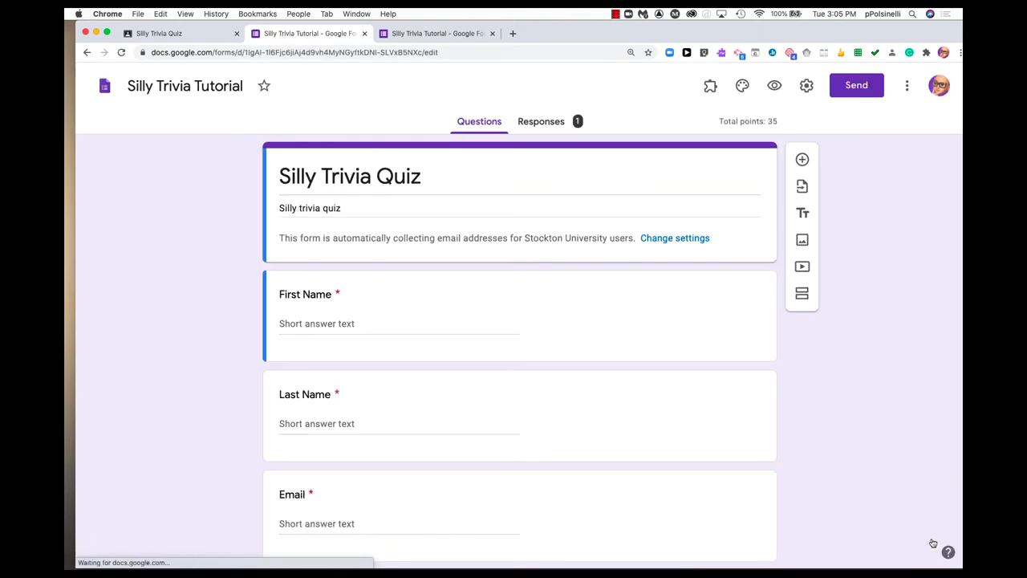
mouse_move(867, 434)
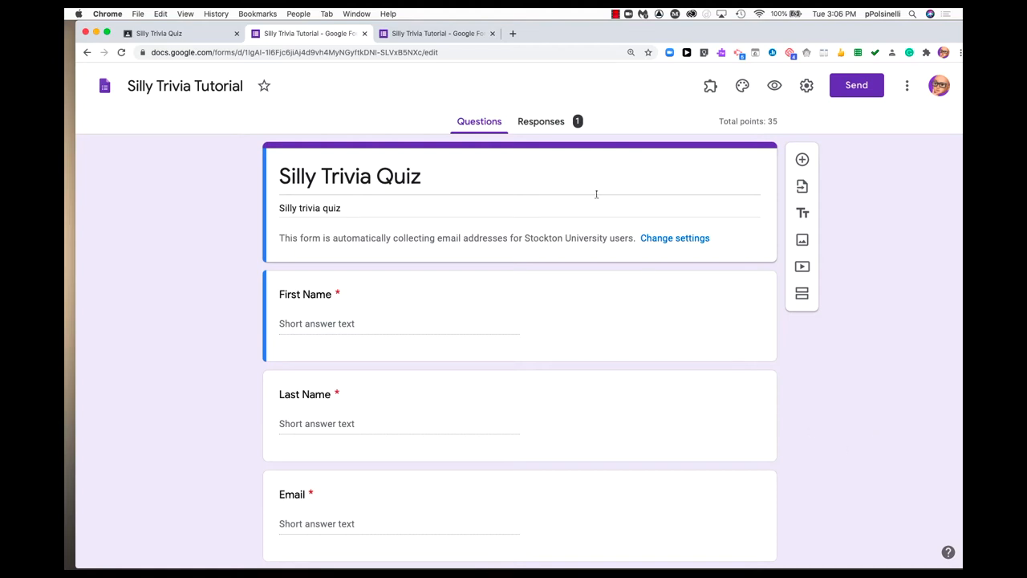
View the Responses summary: one response averaging 25 of 35 points.
click(541, 122)
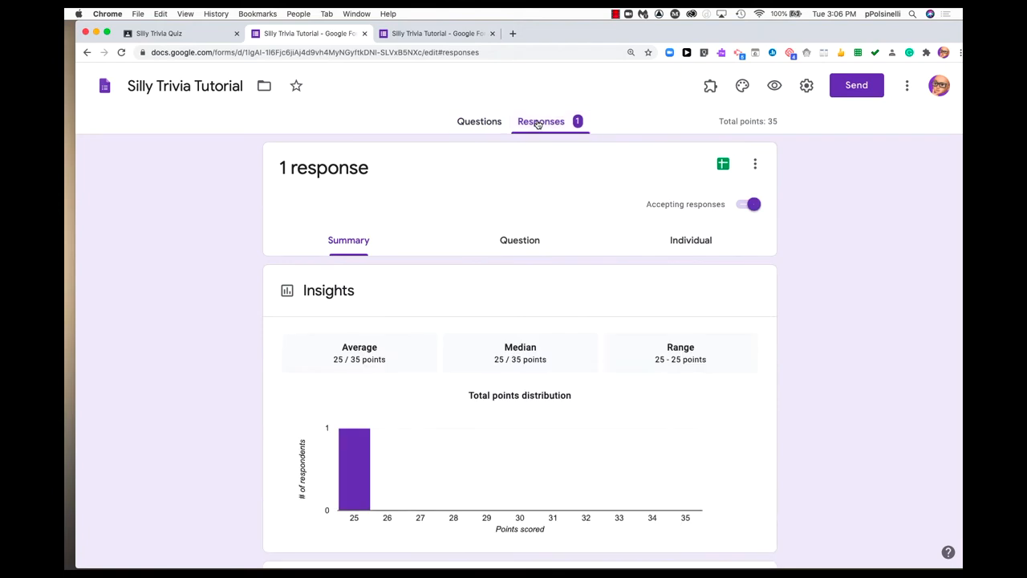
mouse_move(370, 236)
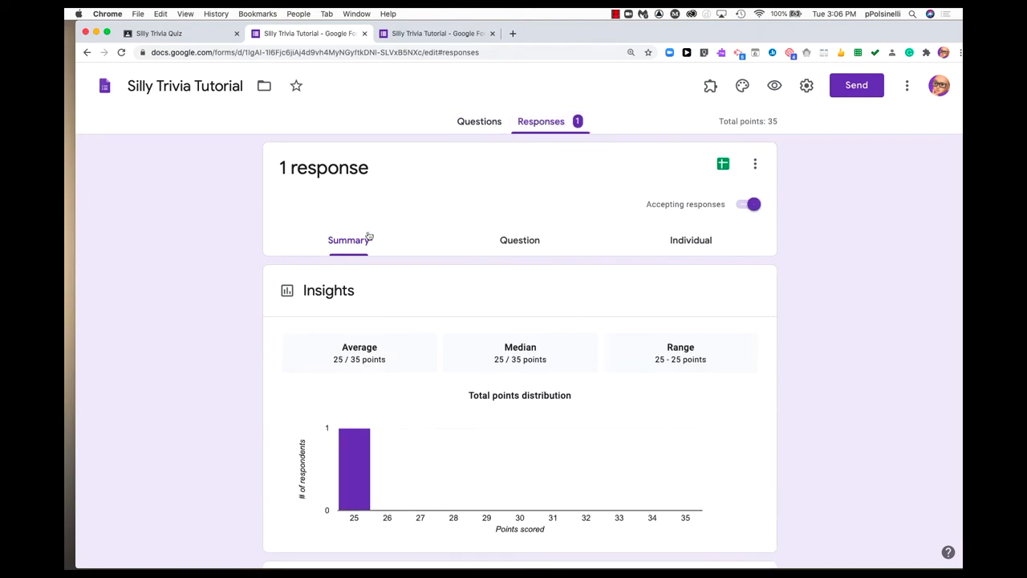
mouse_move(687, 244)
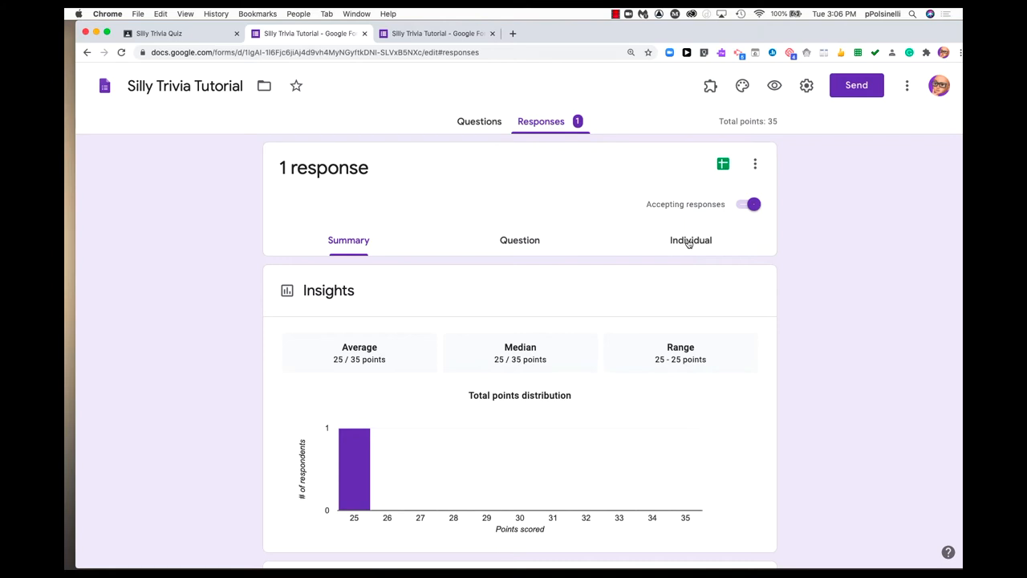
Review the student's individual response, scored 25 of 35 with the score unreleased.
click(690, 241)
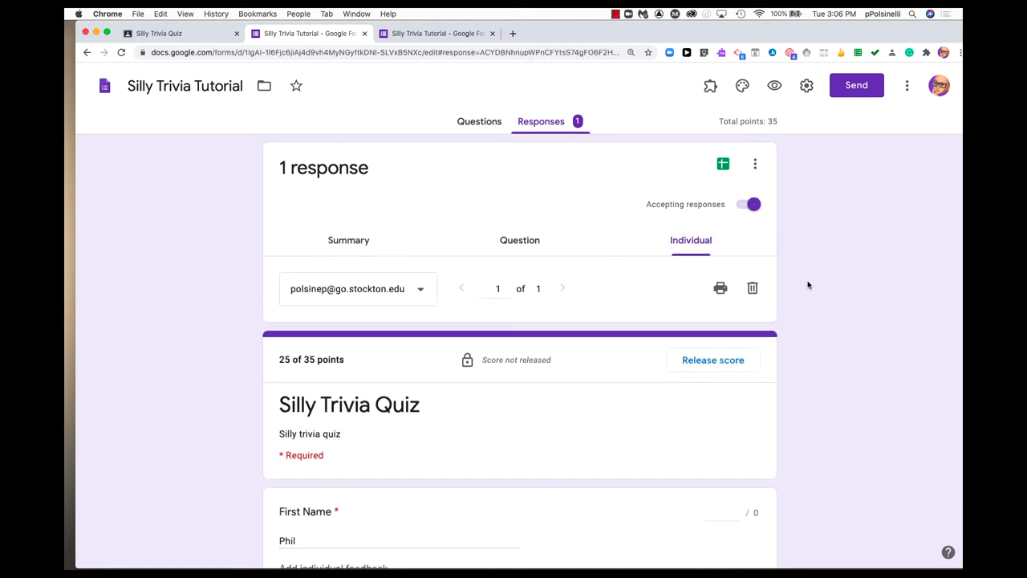
scroll(down, 3)
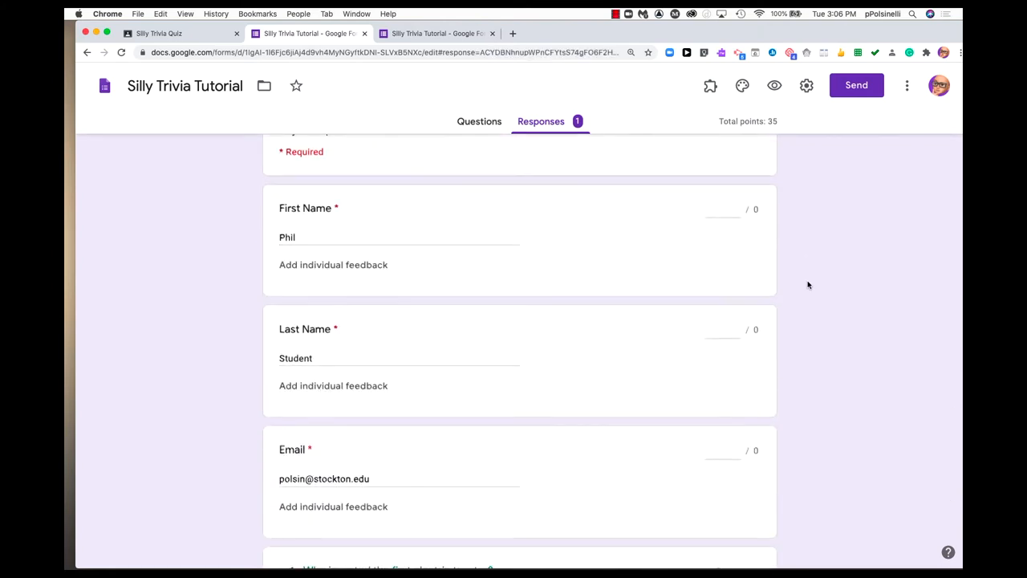
scroll(down, 3)
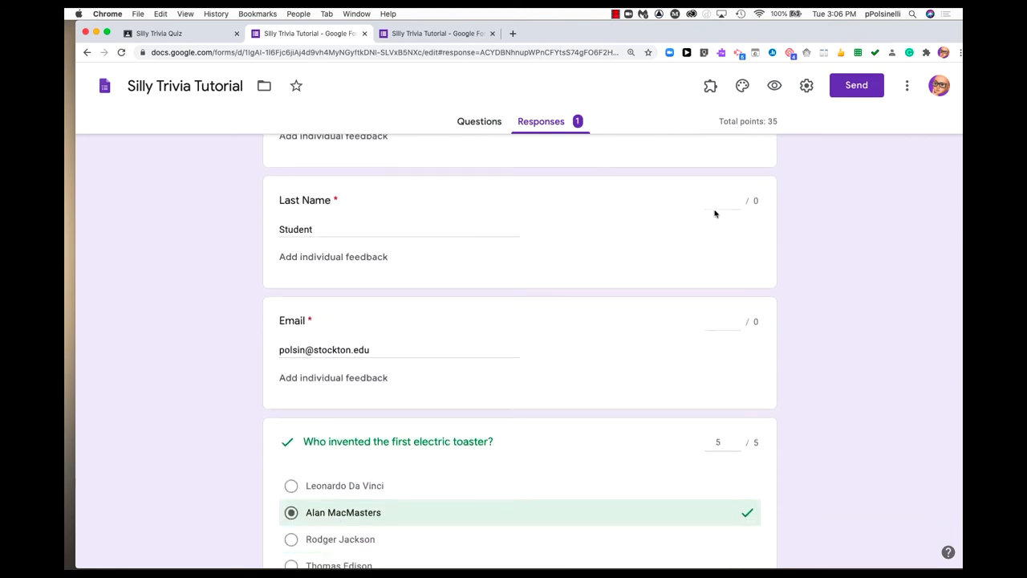
mouse_move(879, 297)
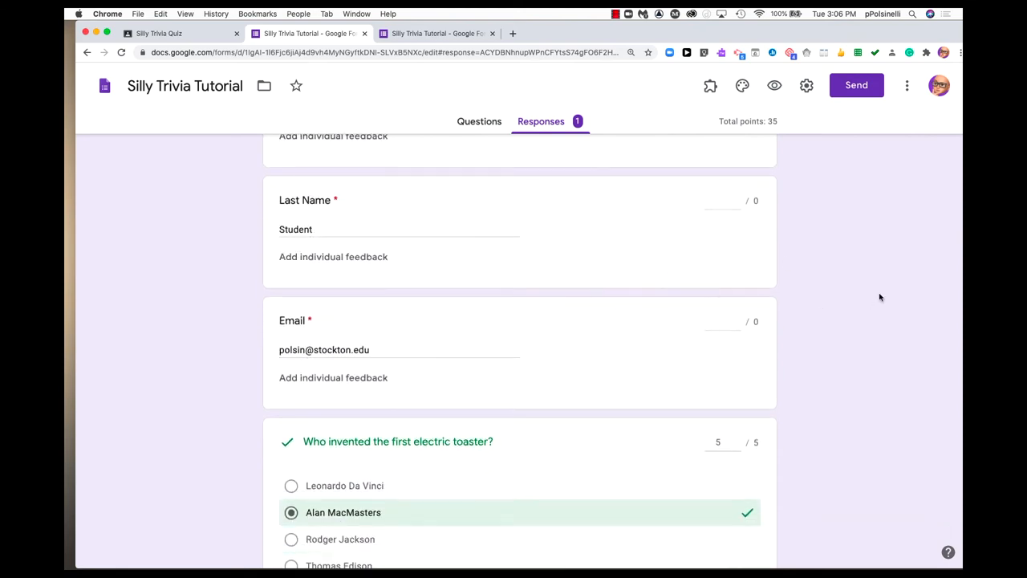
scroll(down, 3)
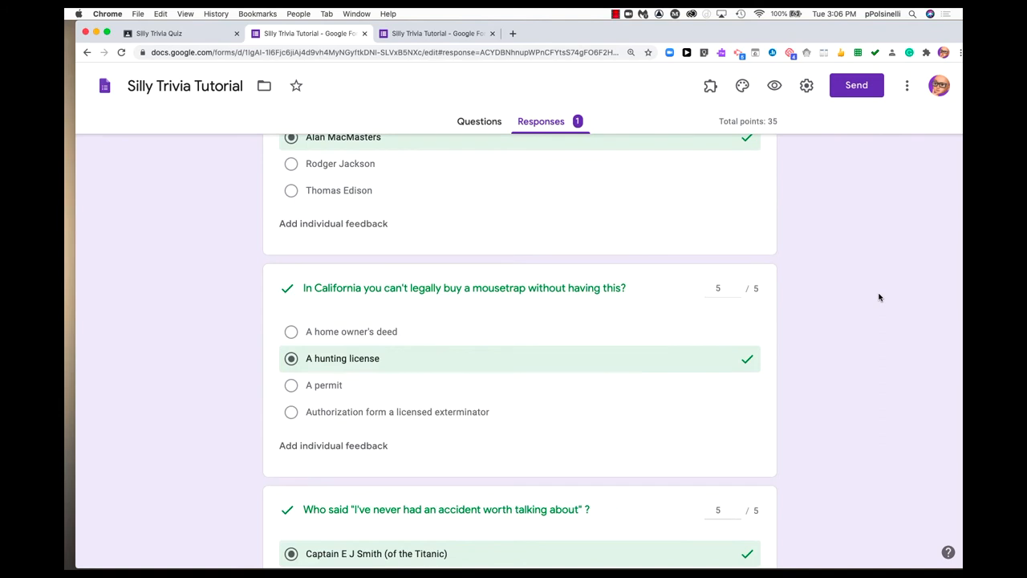
scroll(down, 3)
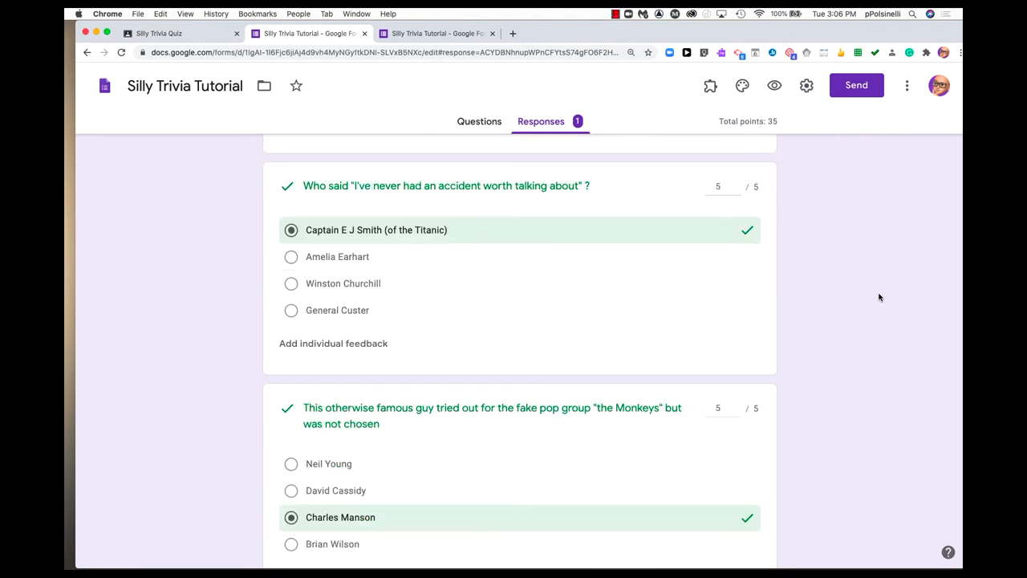
scroll(down, 3)
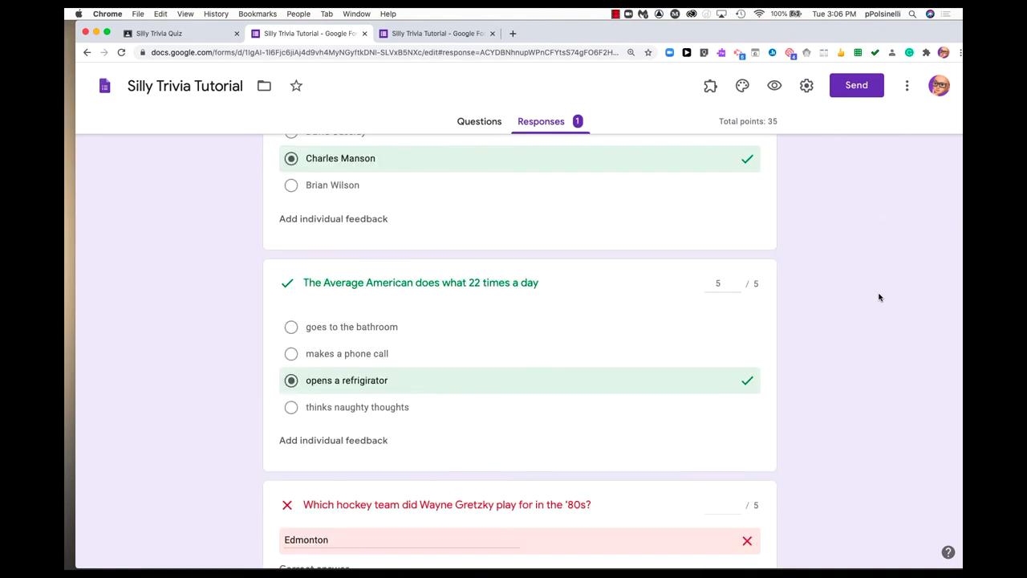
scroll(down, 3)
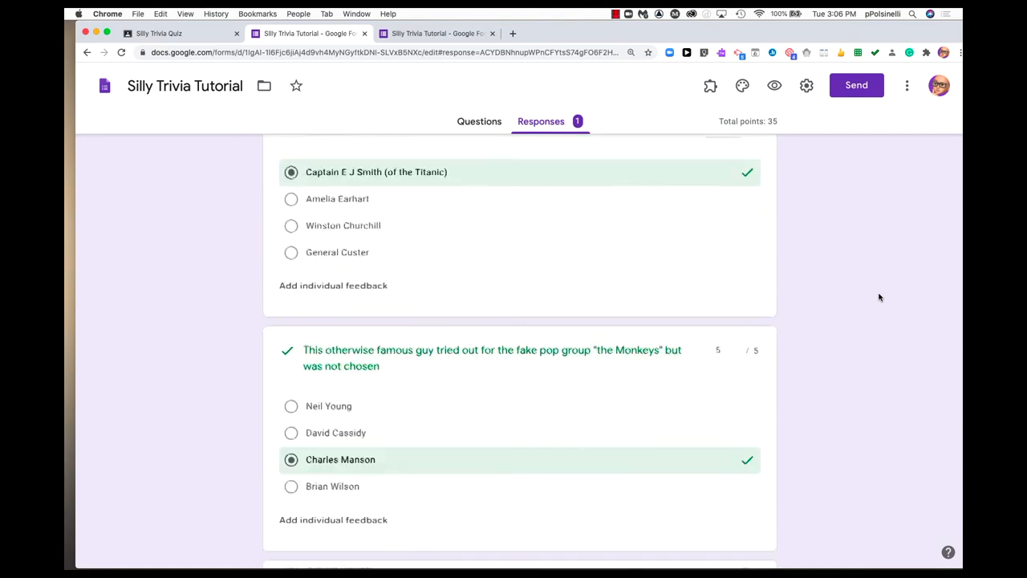
scroll(up, 3)
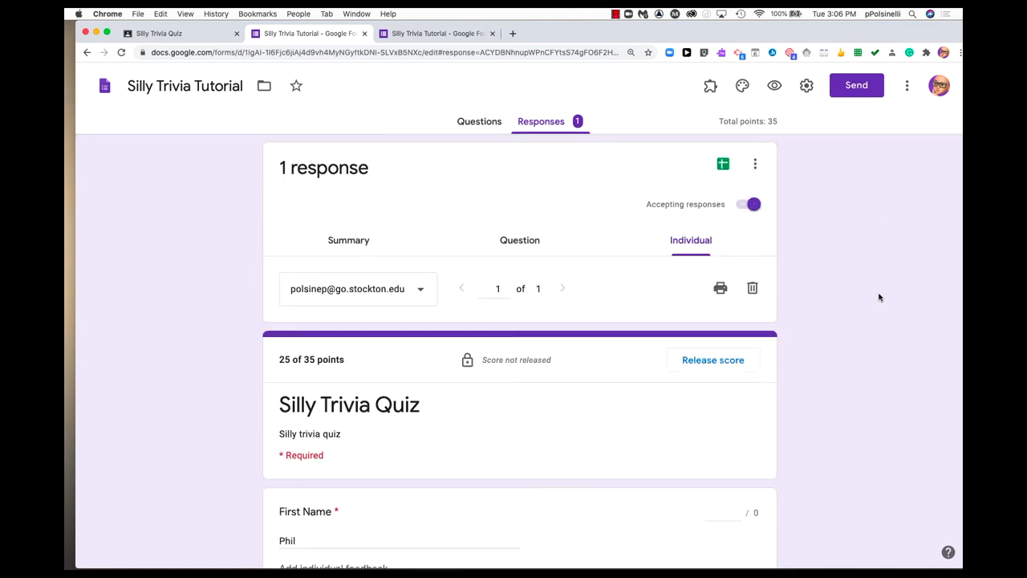
mouse_move(562, 289)
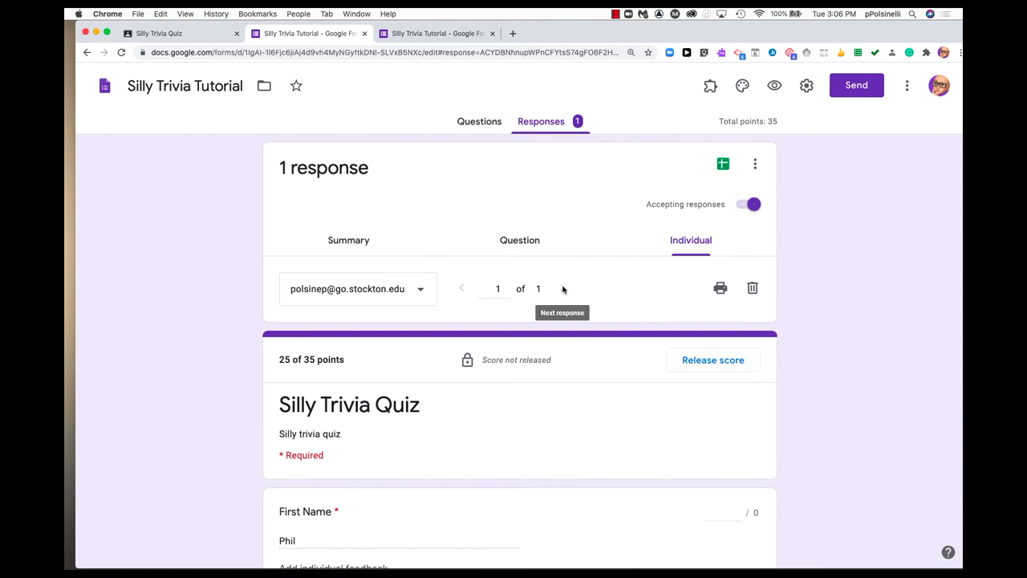
mouse_move(581, 300)
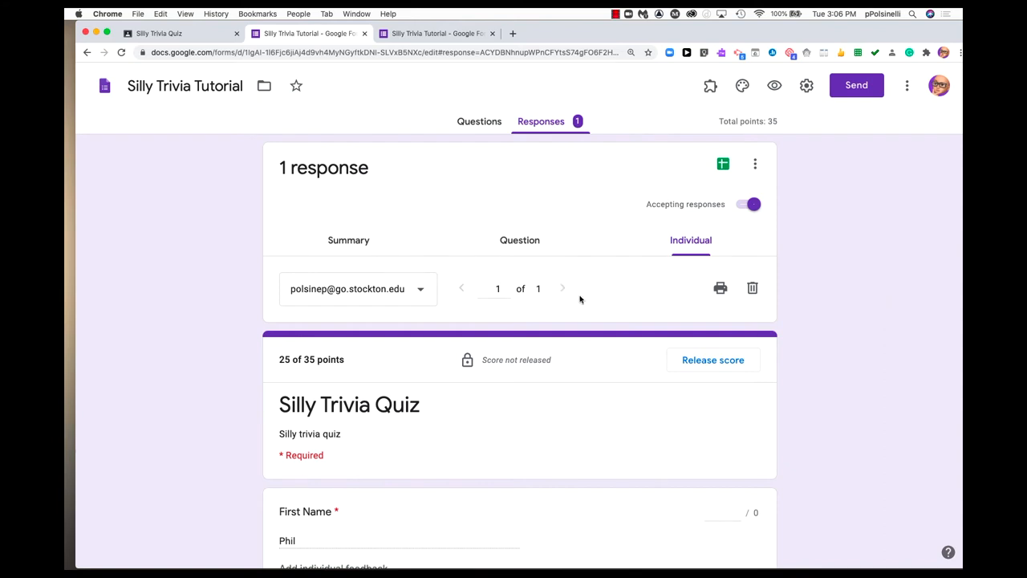
mouse_move(463, 288)
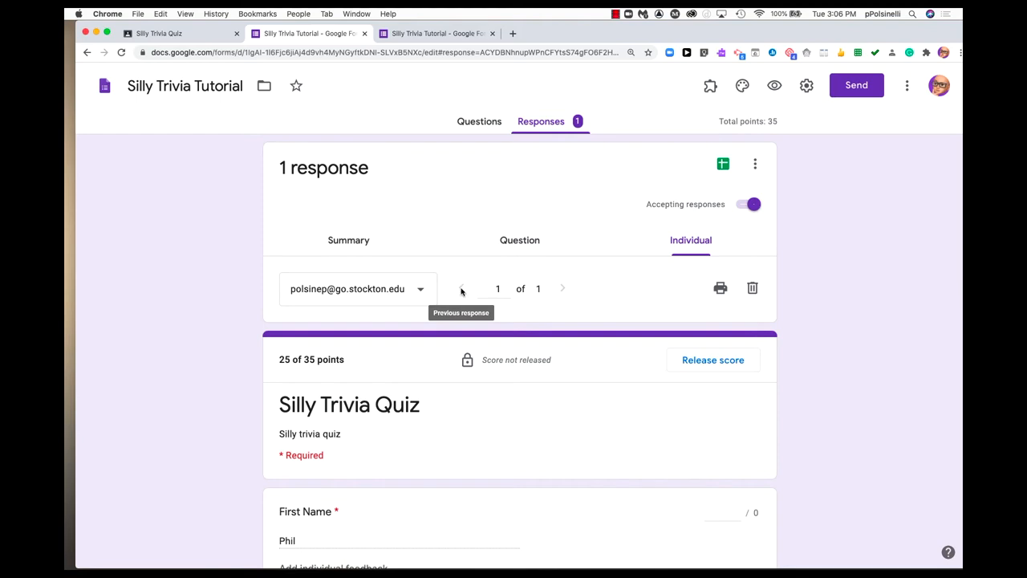
mouse_move(562, 289)
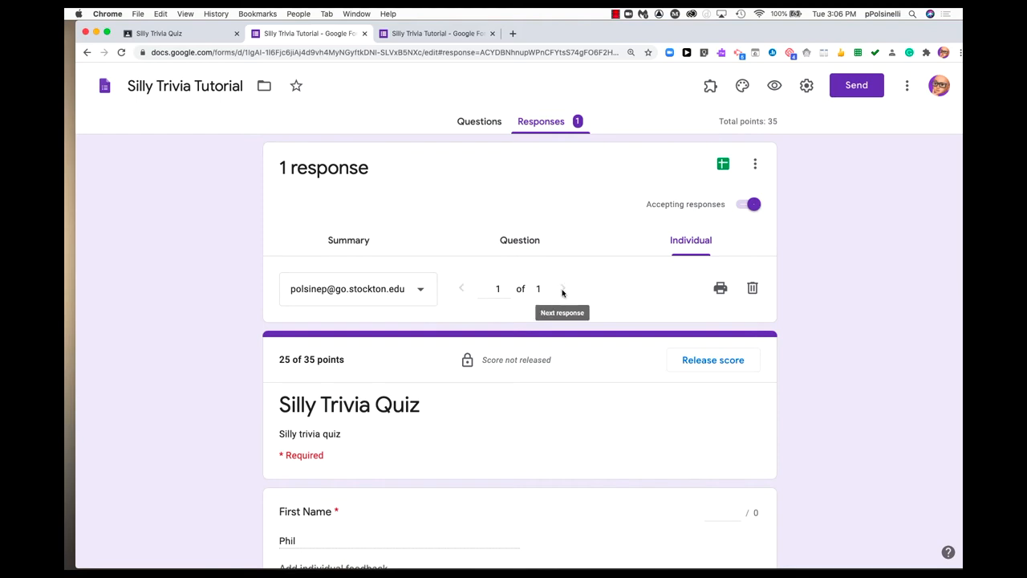
mouse_move(497, 289)
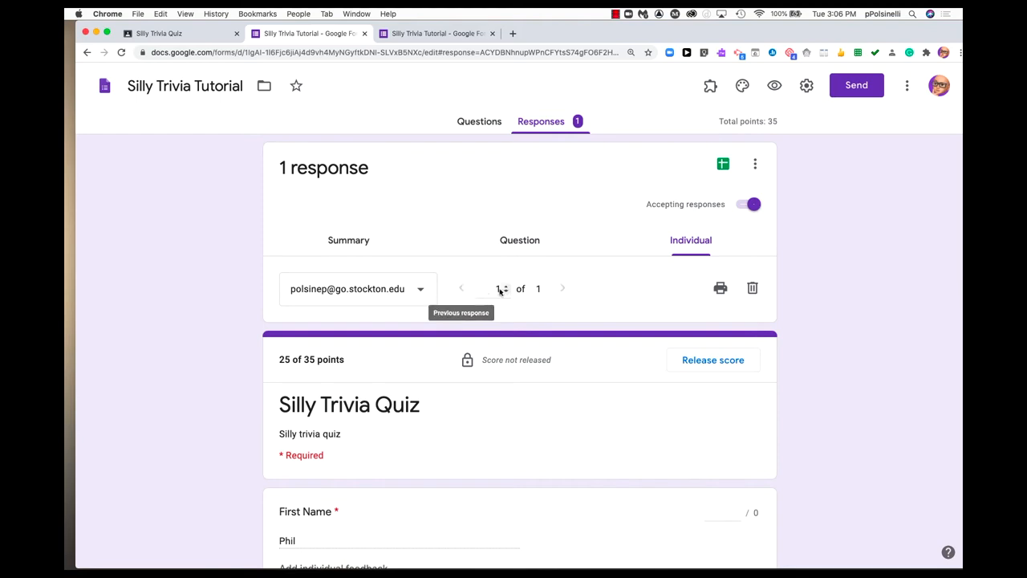
mouse_move(562, 292)
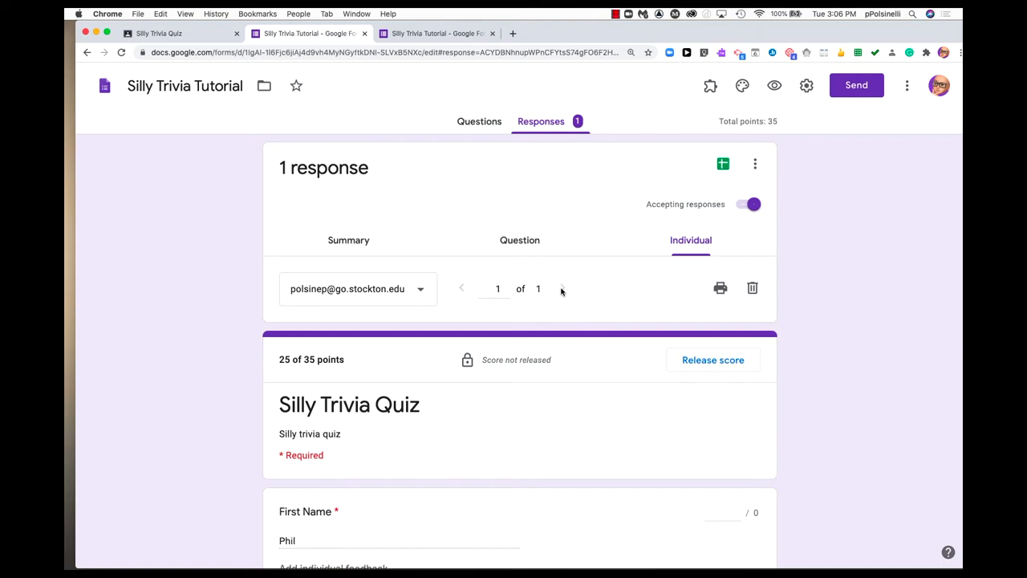
mouse_move(558, 285)
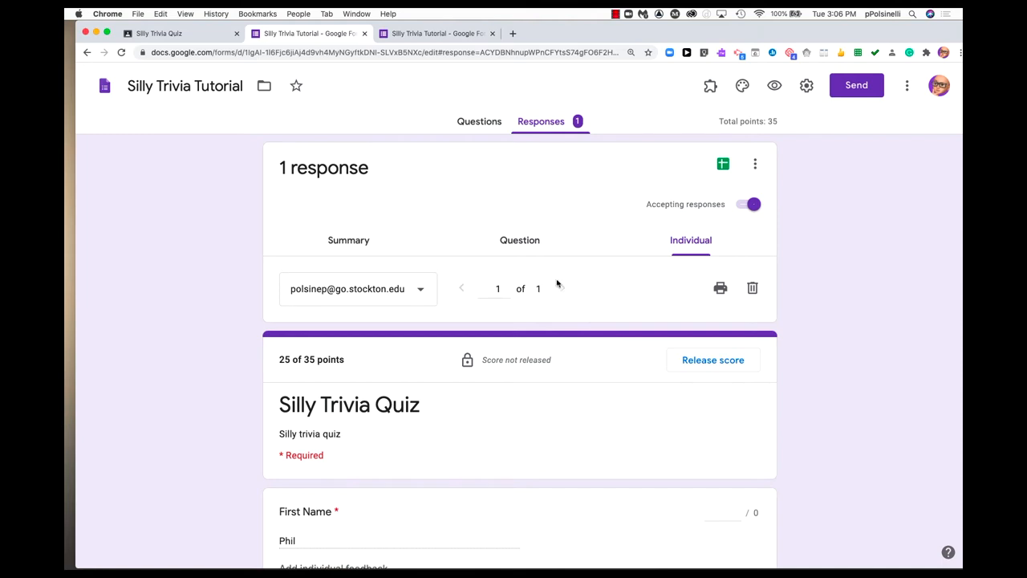
mouse_move(819, 221)
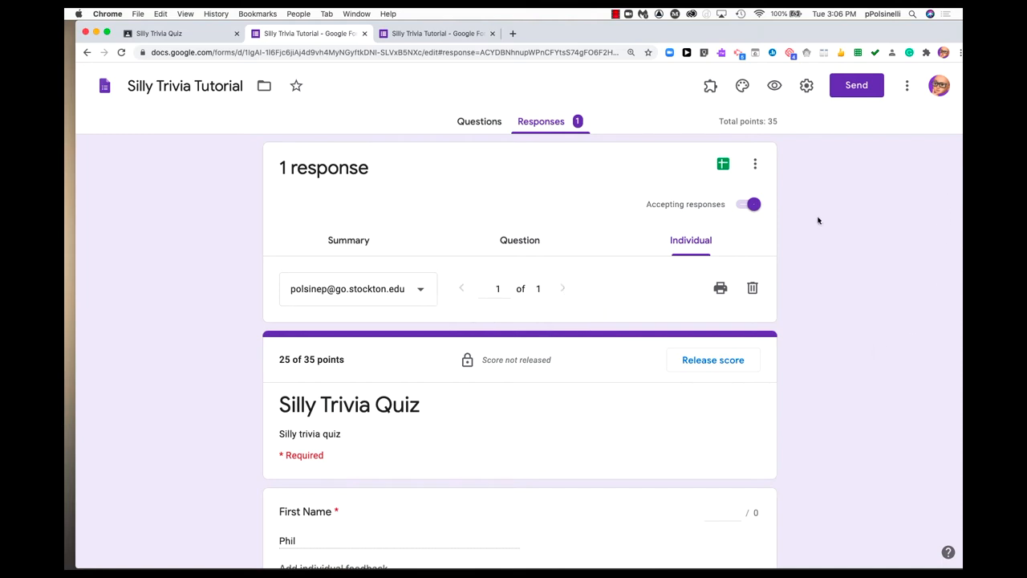
scroll(down, 3)
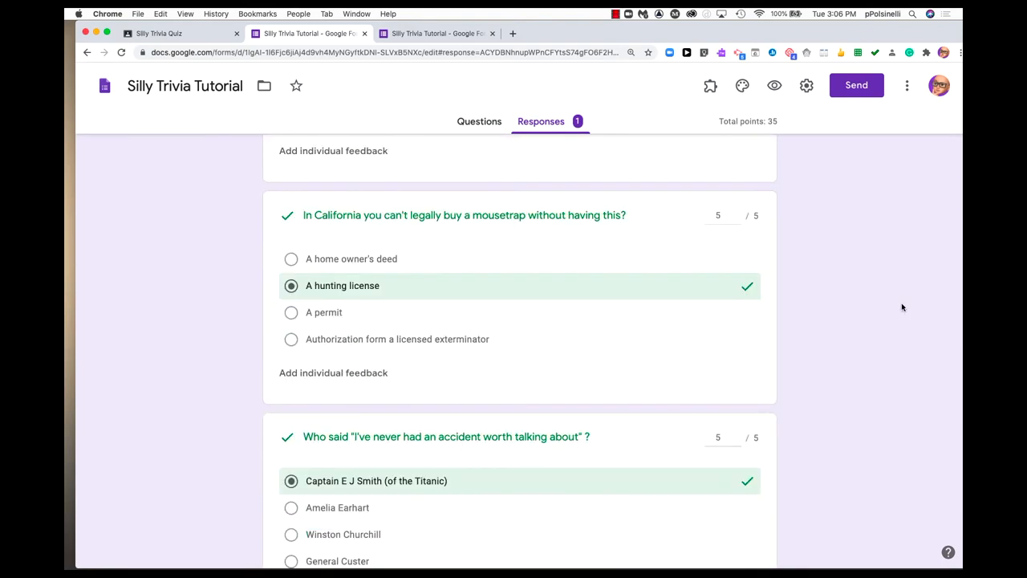
scroll(down, 3)
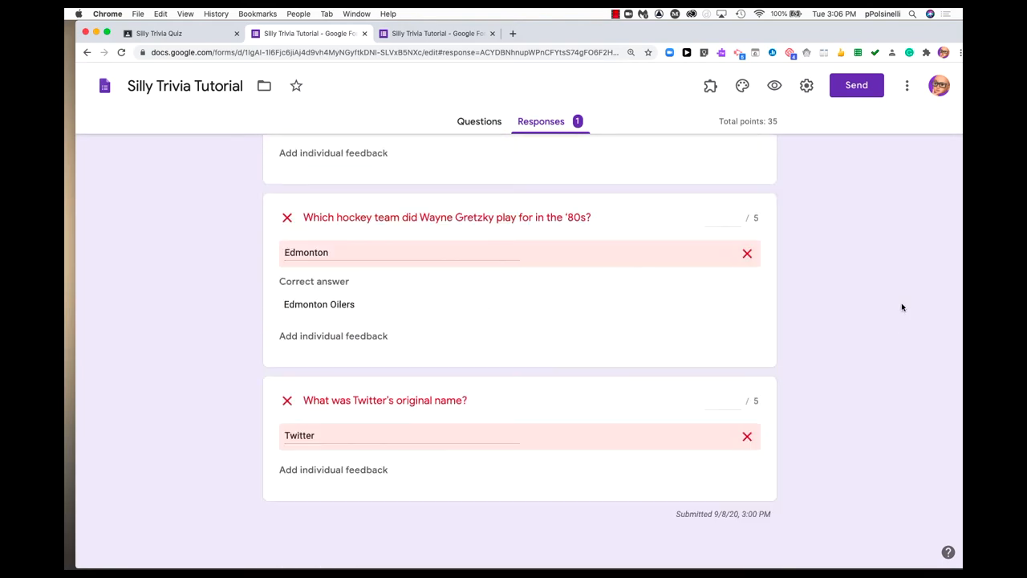
scroll(up, 3)
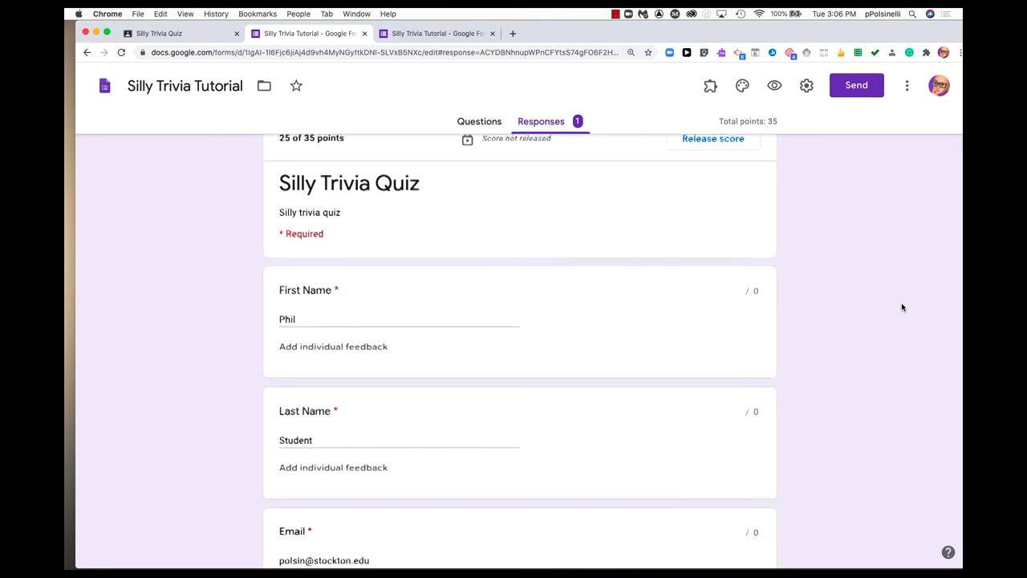
scroll(up, 3)
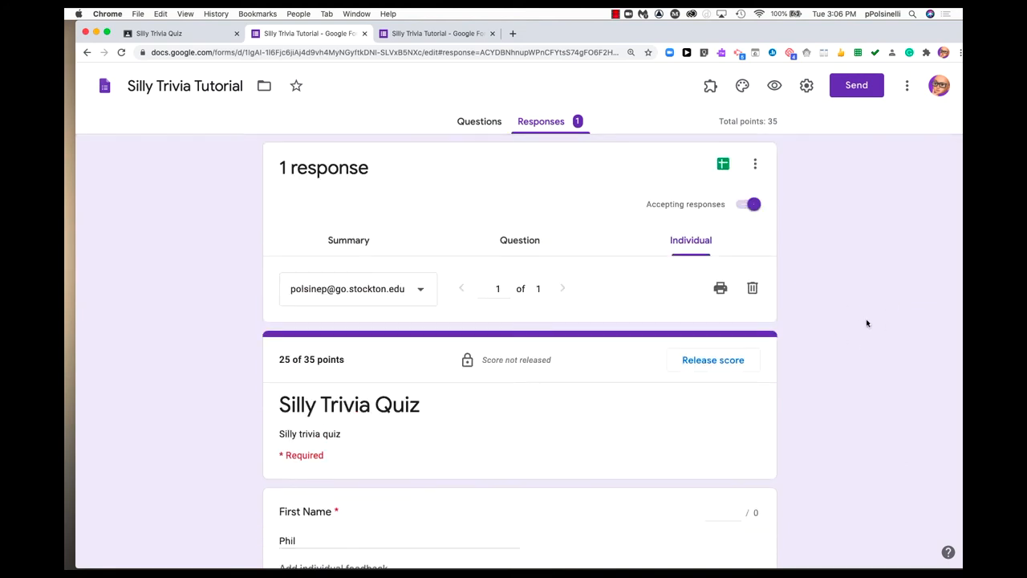
mouse_move(841, 344)
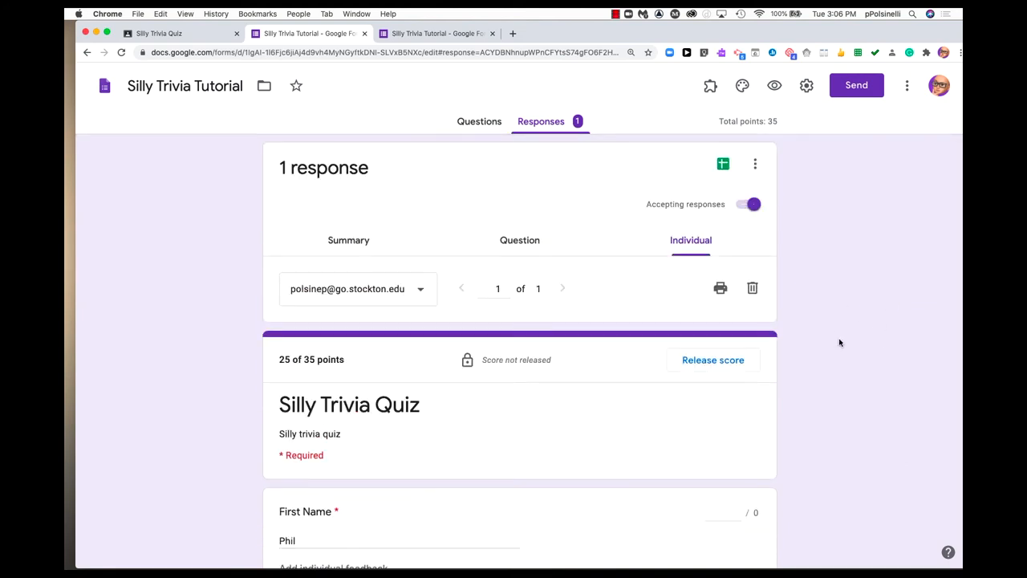
scroll(down, 3)
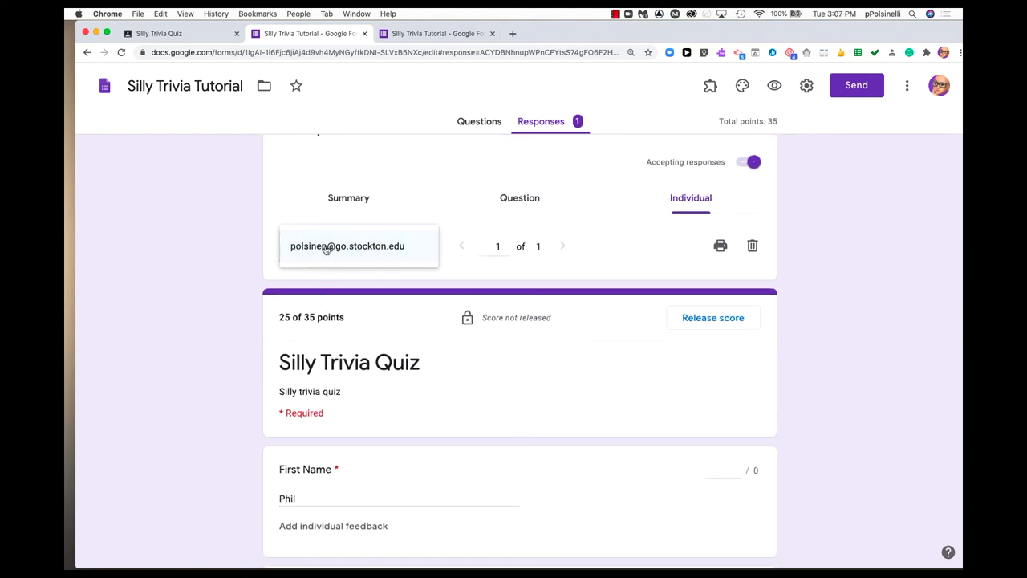
click(353, 246)
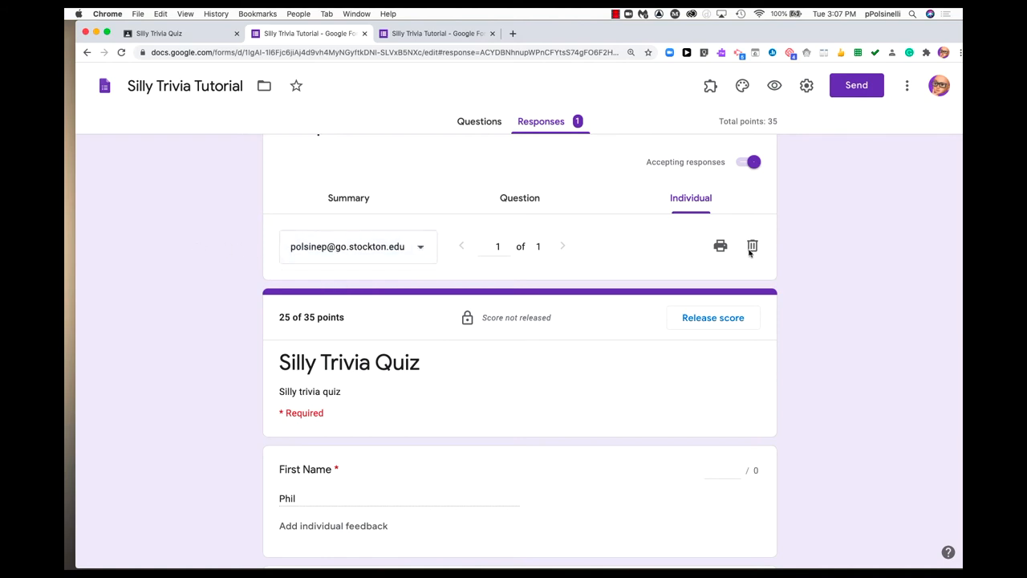
scroll(down, 3)
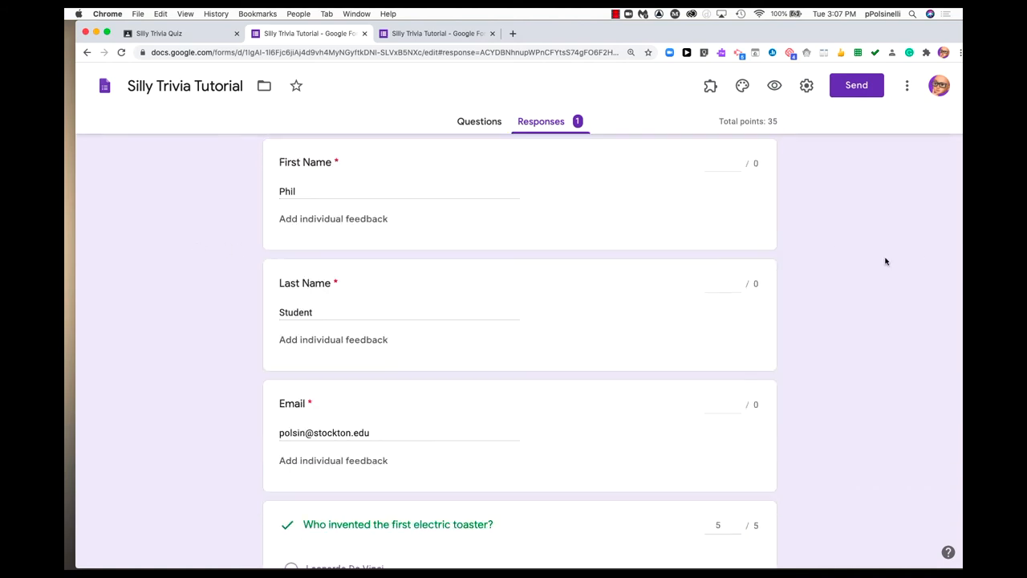
scroll(down, 3)
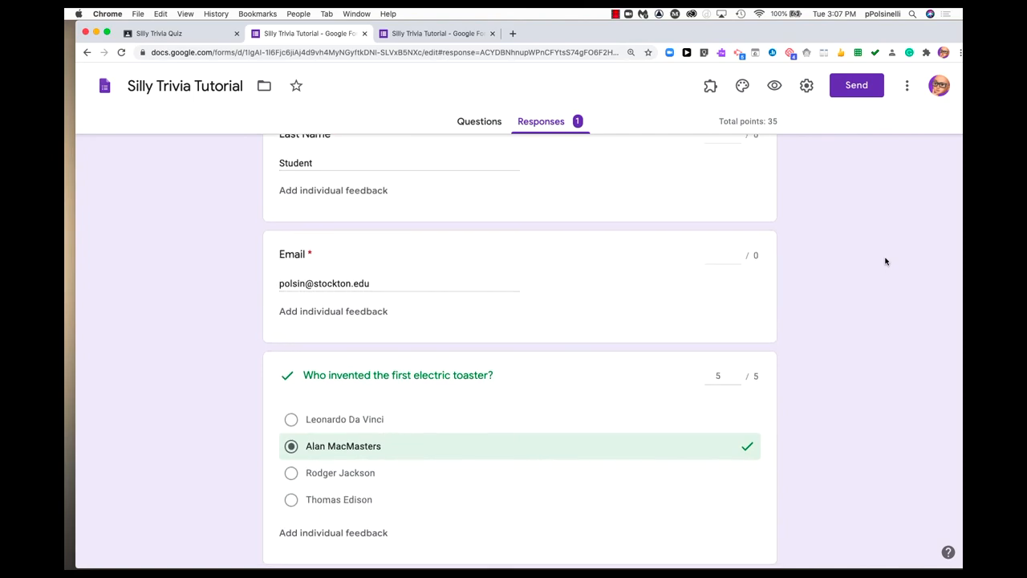
scroll(down, 3)
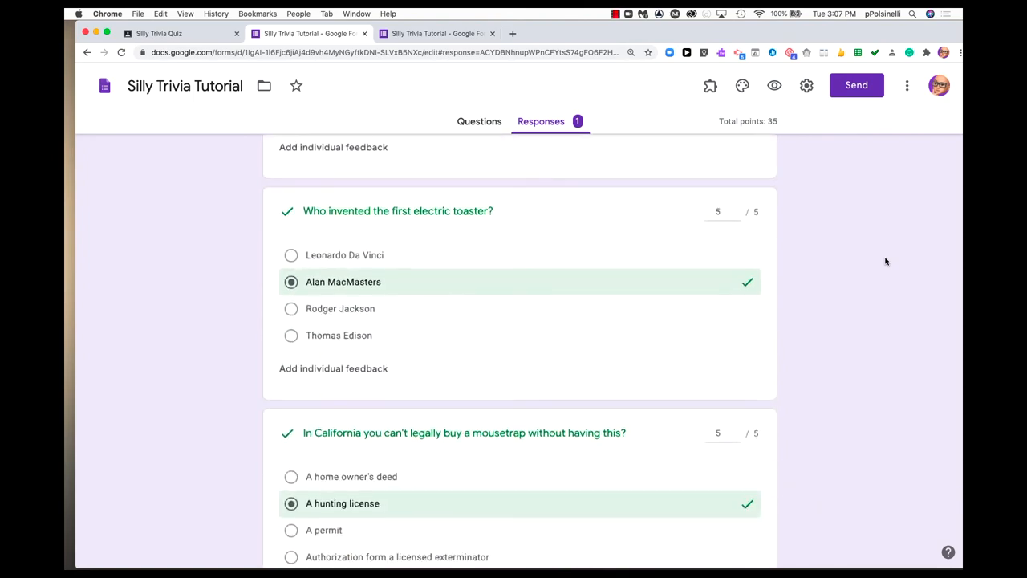
scroll(down, 3)
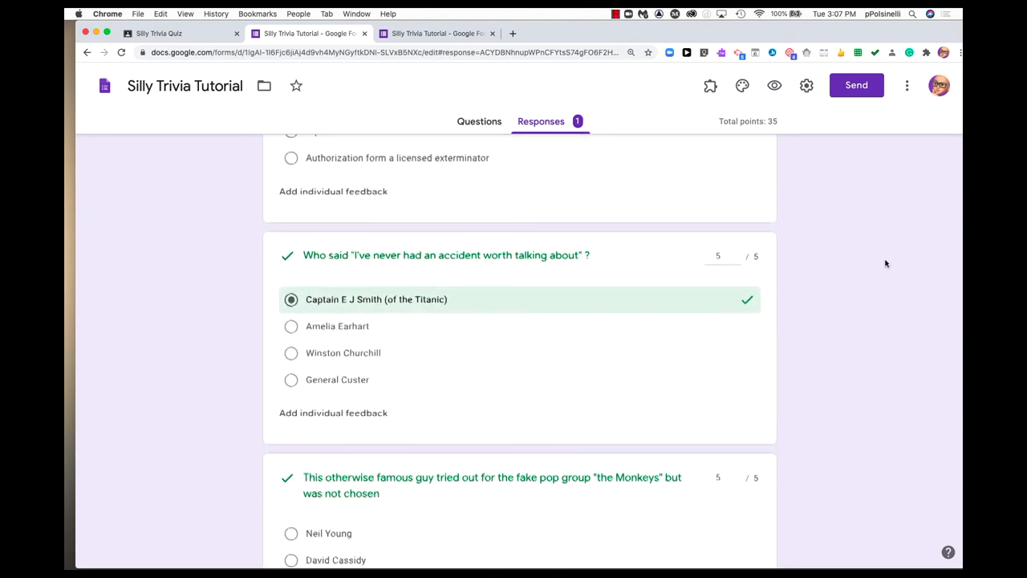
scroll(down, 3)
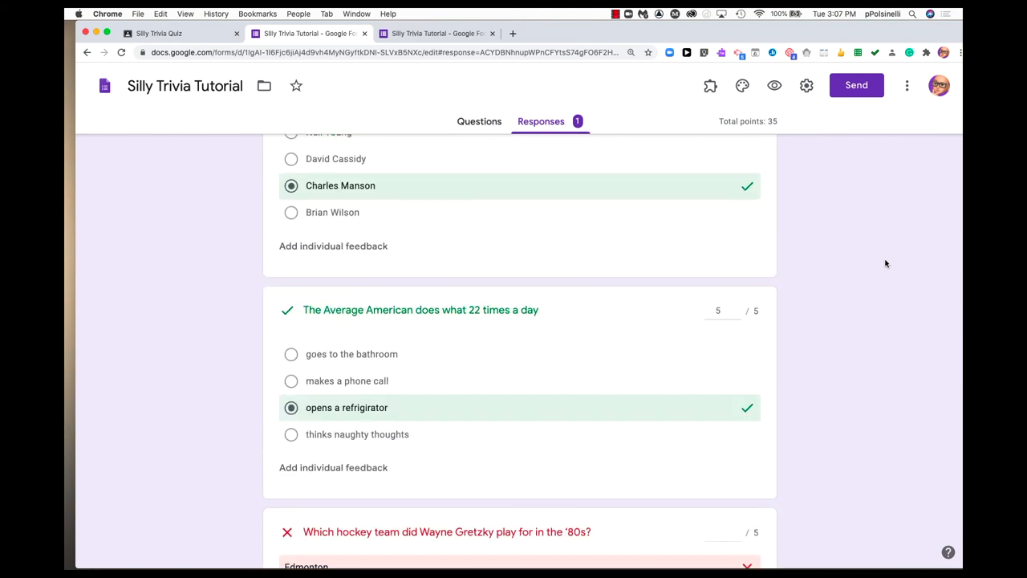
scroll(down, 3)
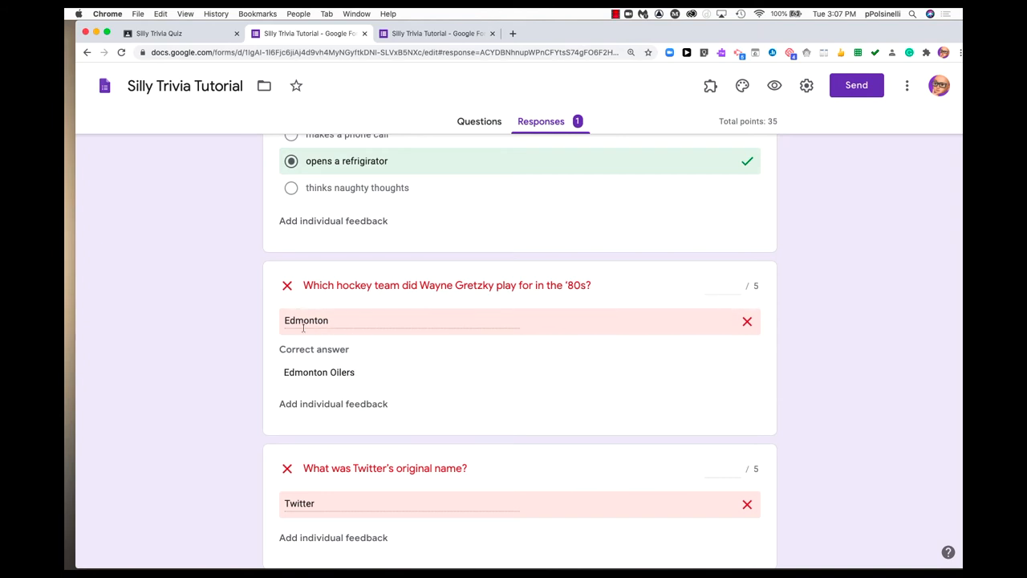
mouse_move(359, 331)
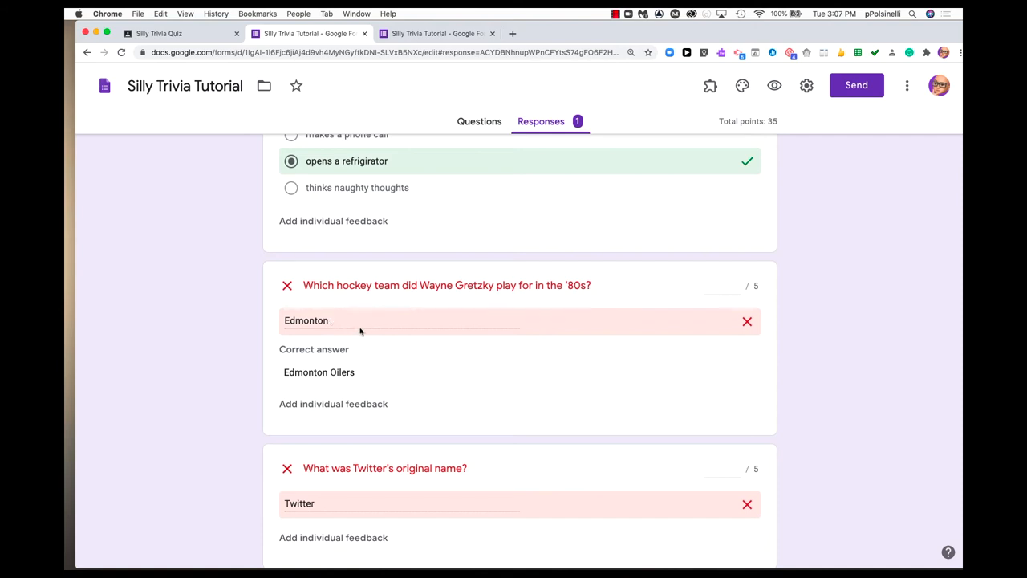
mouse_move(414, 337)
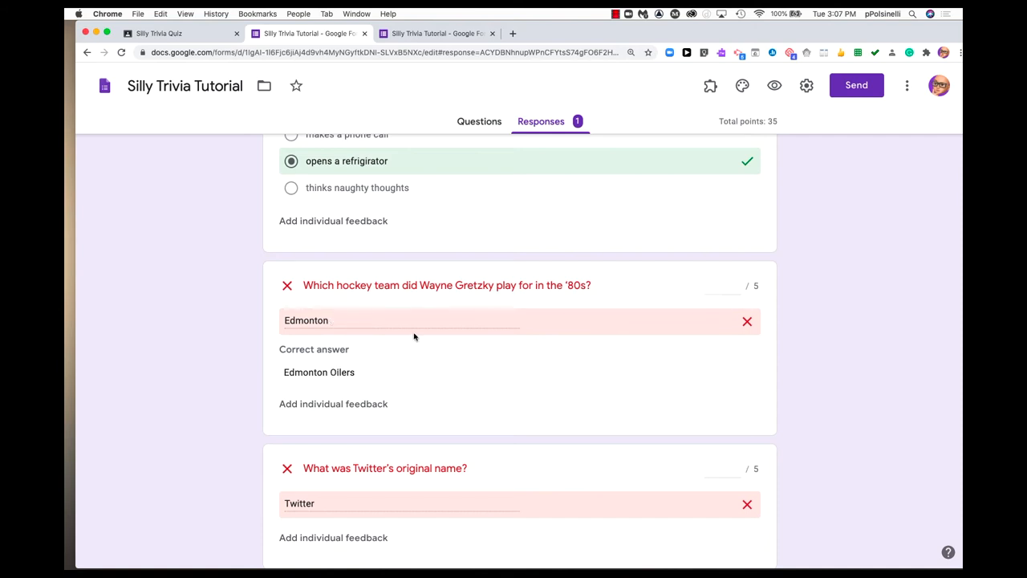
mouse_move(352, 328)
text(5)
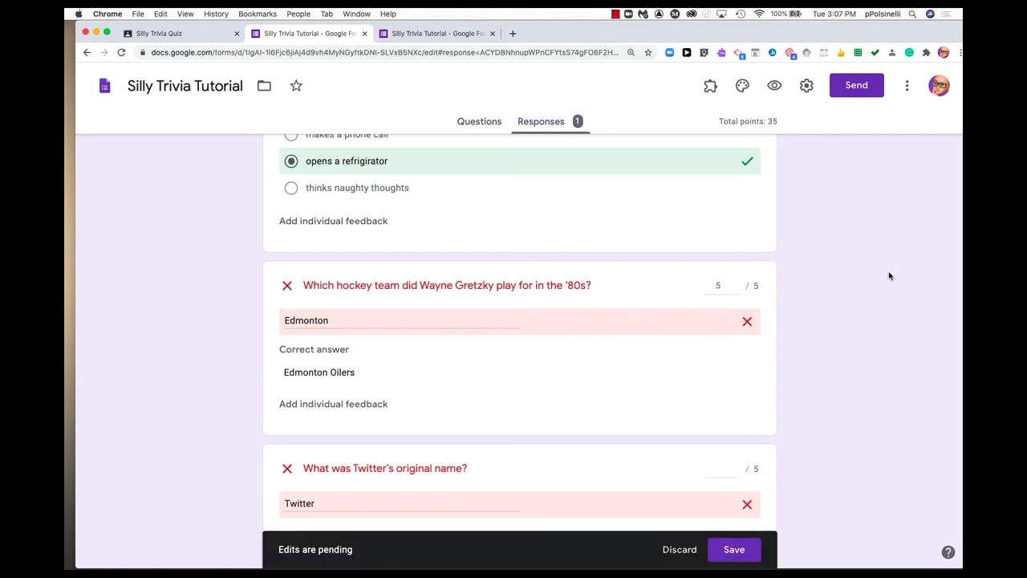
Award 5 of 5 points to the Gretzky and Twitter answers and save, making the score 35/35.
scroll(down, 3)
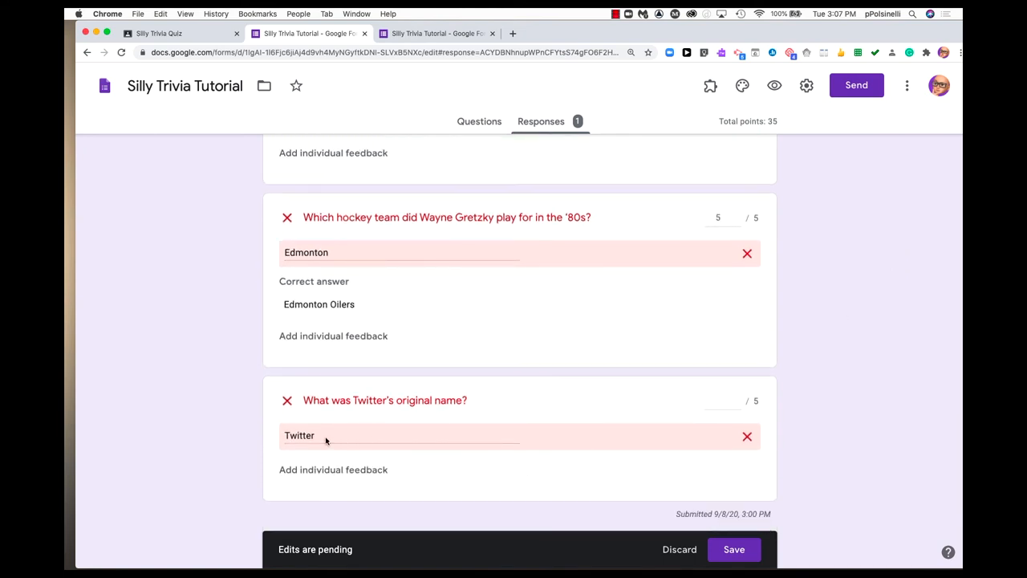
mouse_move(742, 408)
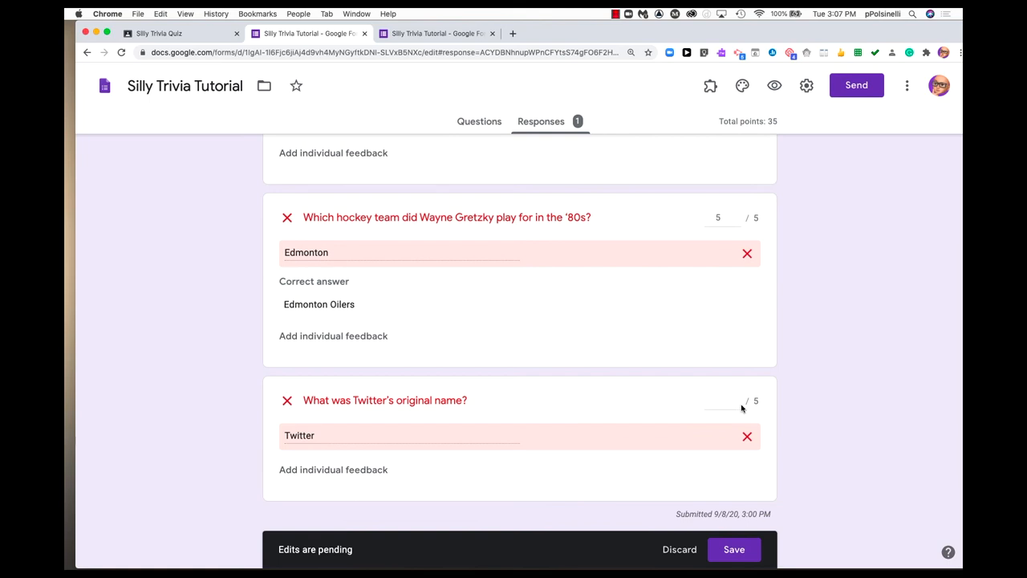
mouse_move(510, 424)
text(5)
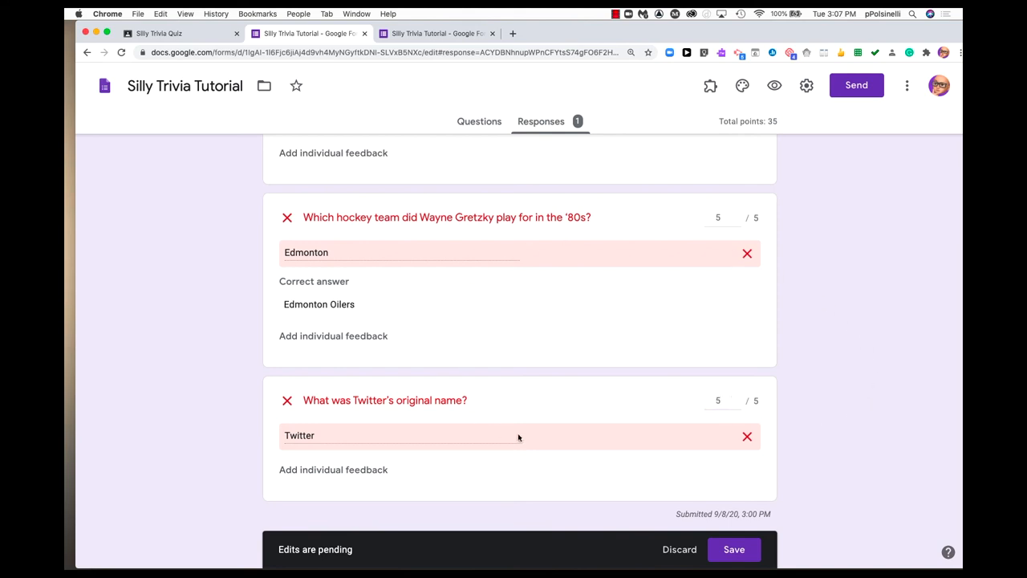
mouse_move(739, 317)
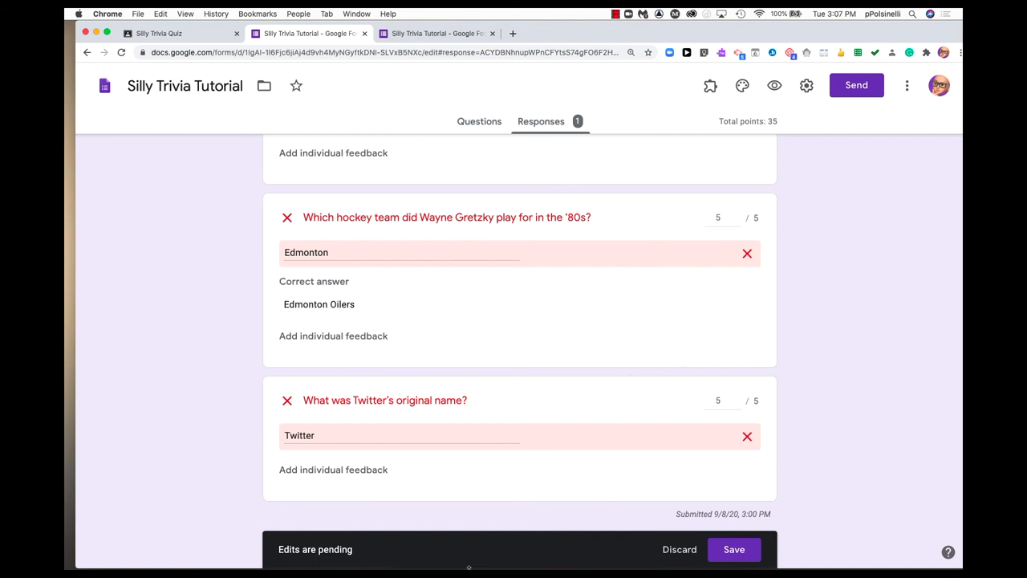
mouse_move(443, 556)
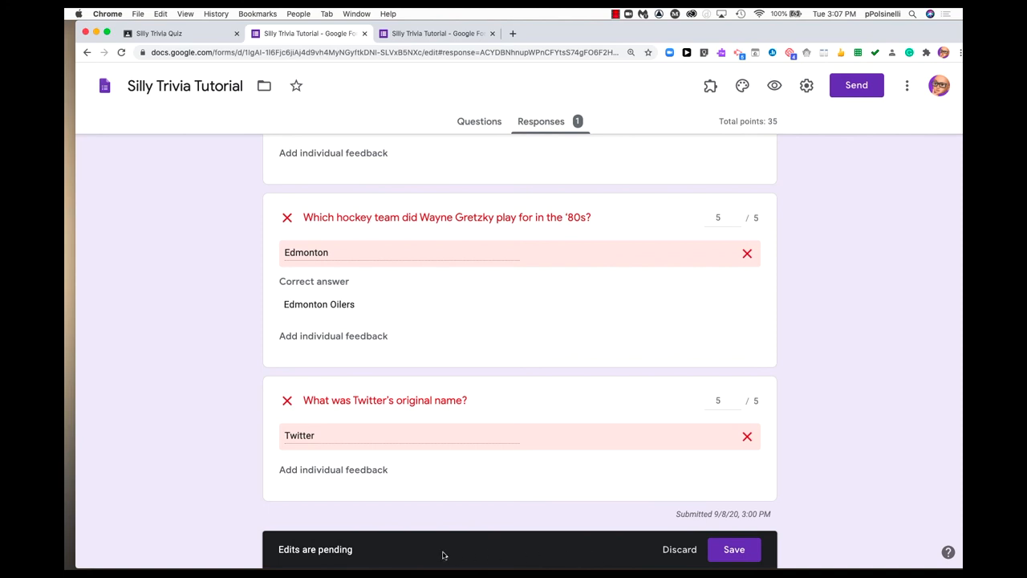
mouse_move(531, 556)
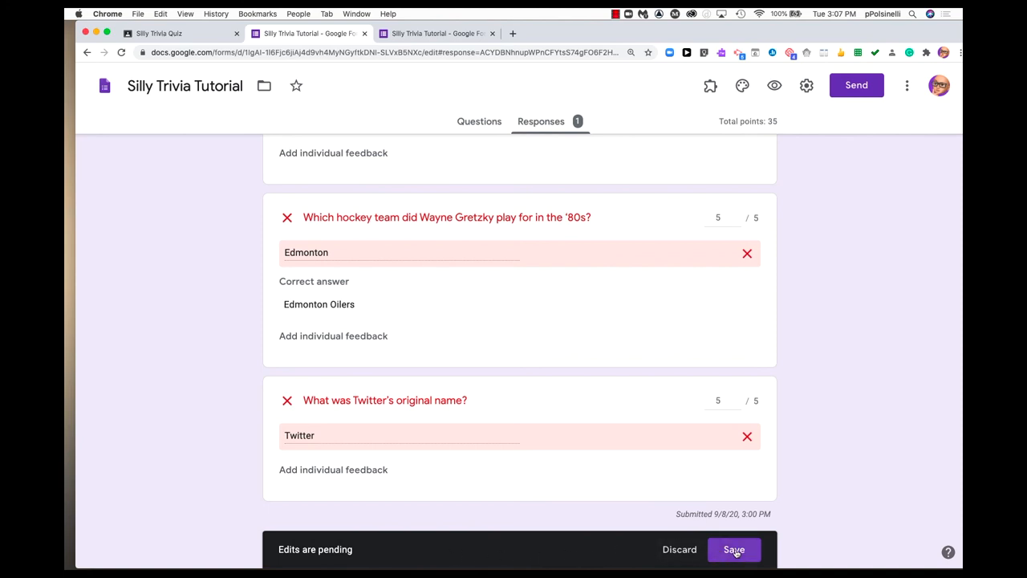
click(733, 549)
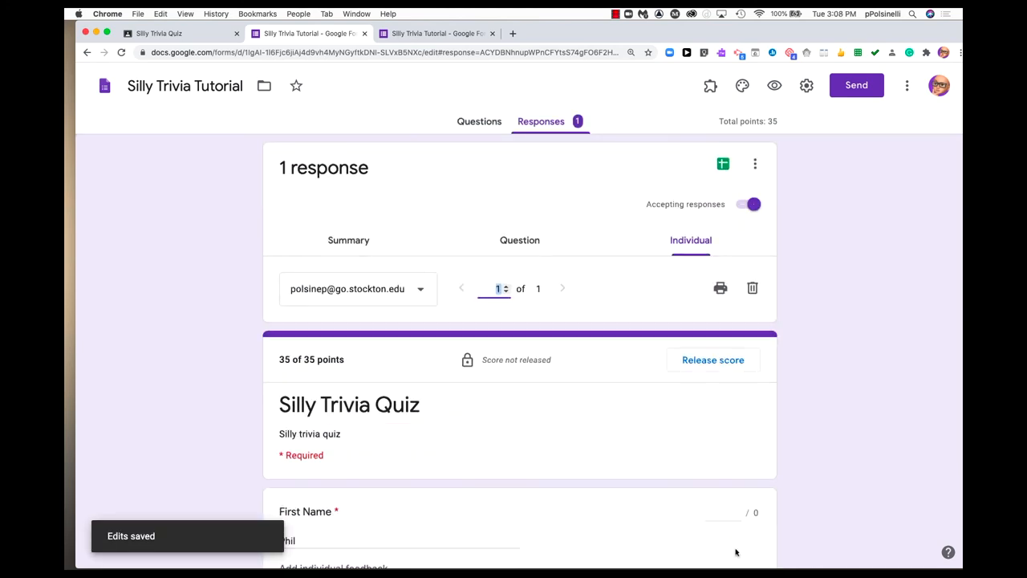
mouse_move(241, 70)
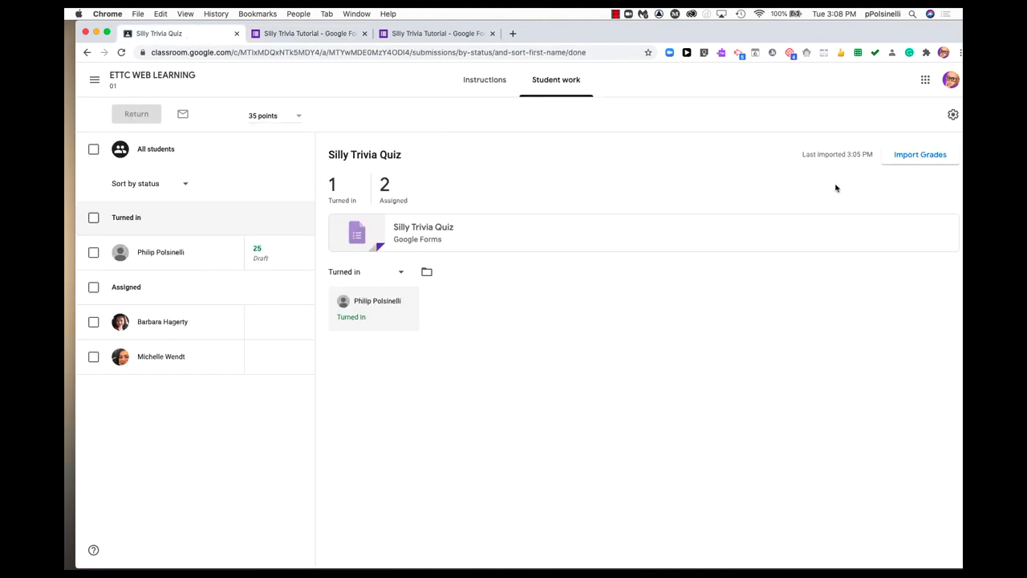
mouse_move(920, 154)
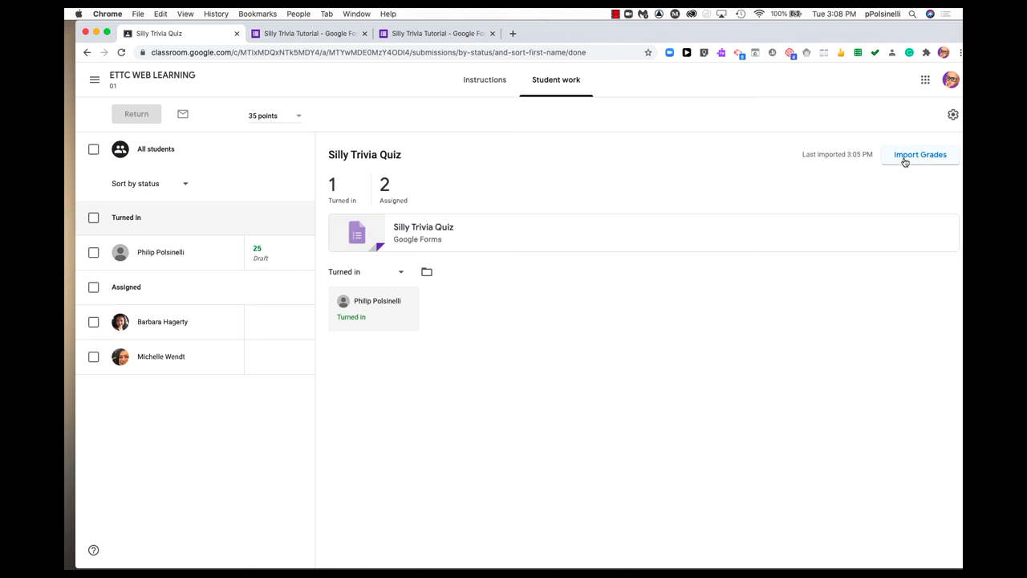
mouse_move(690, 173)
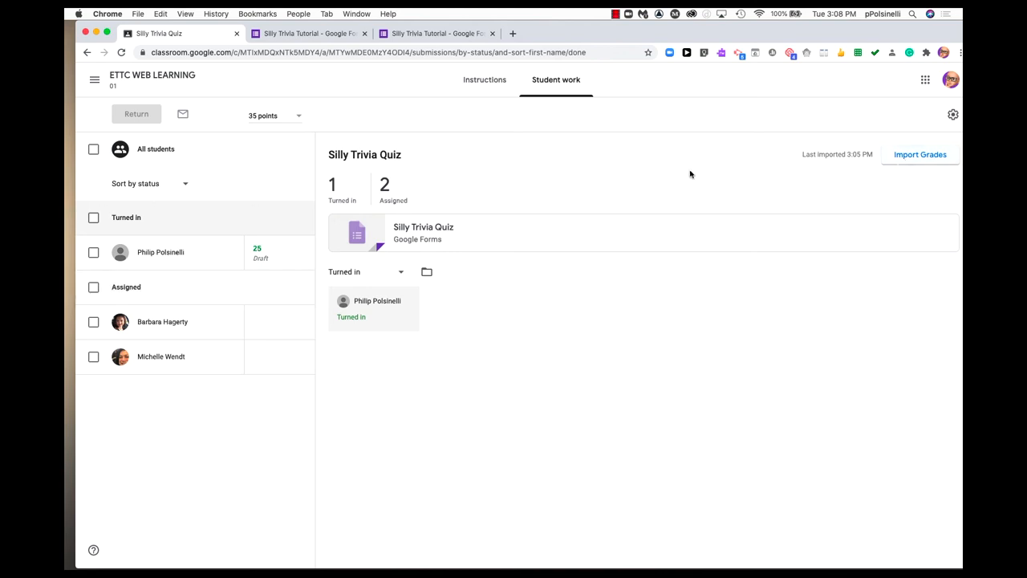
mouse_move(907, 164)
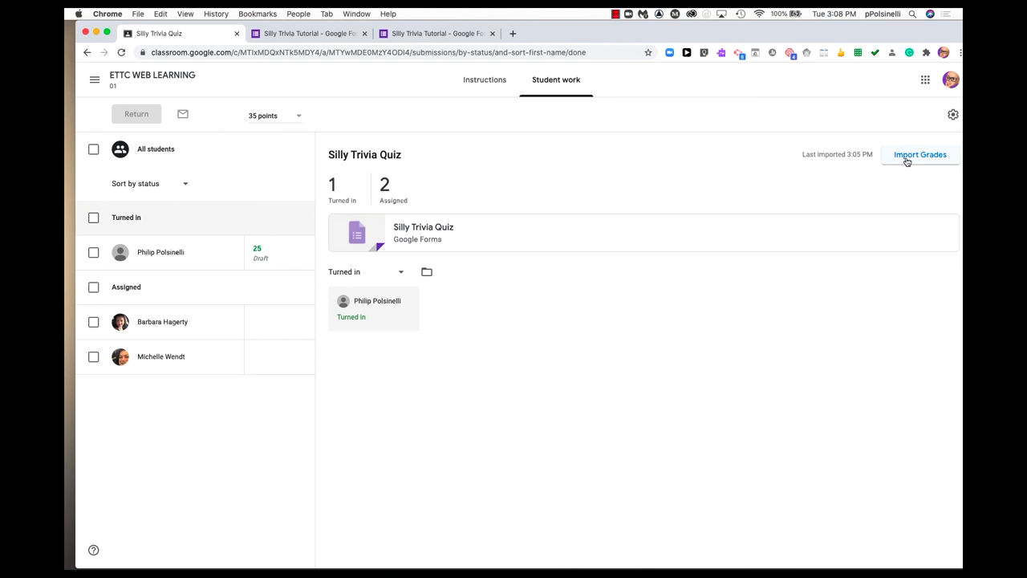
Re-import the quiz grades so the student's draft score reads 35/35.
click(919, 154)
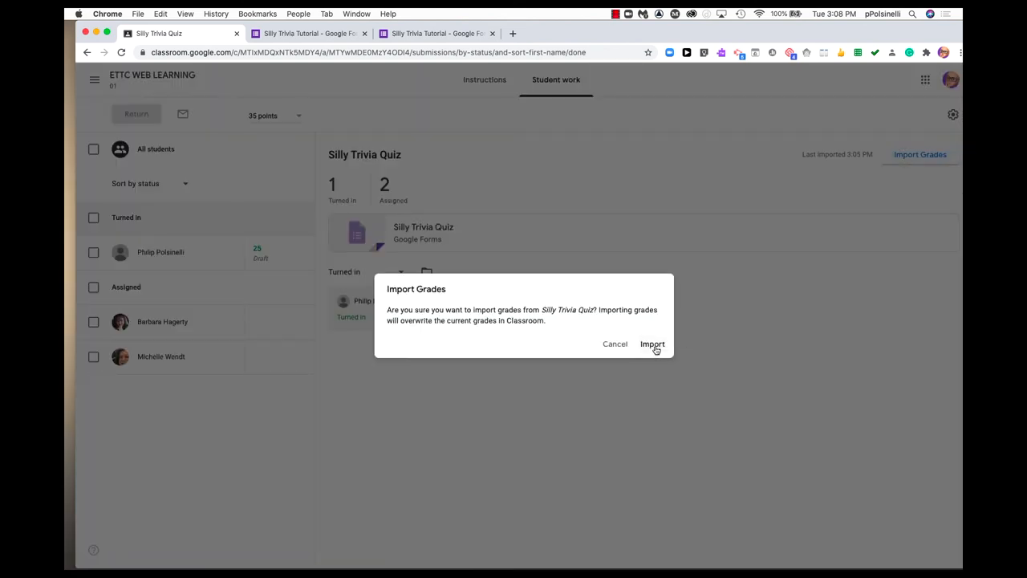
click(651, 344)
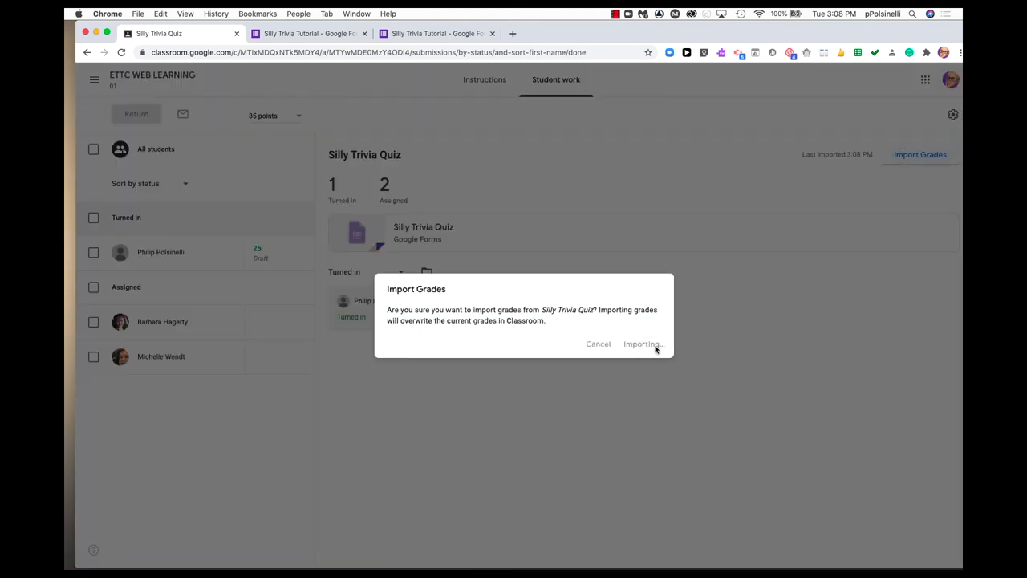
click(642, 344)
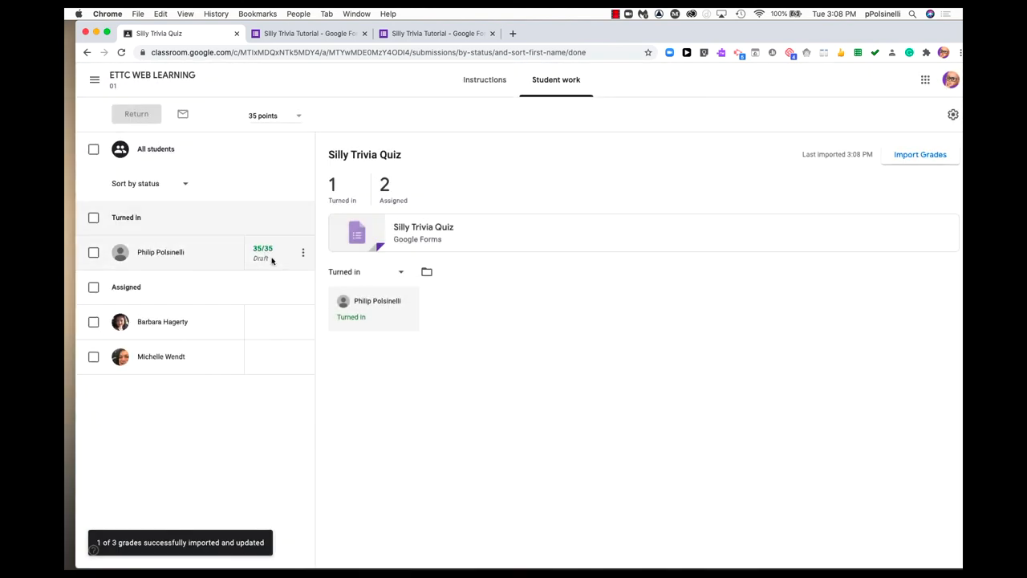
mouse_move(267, 255)
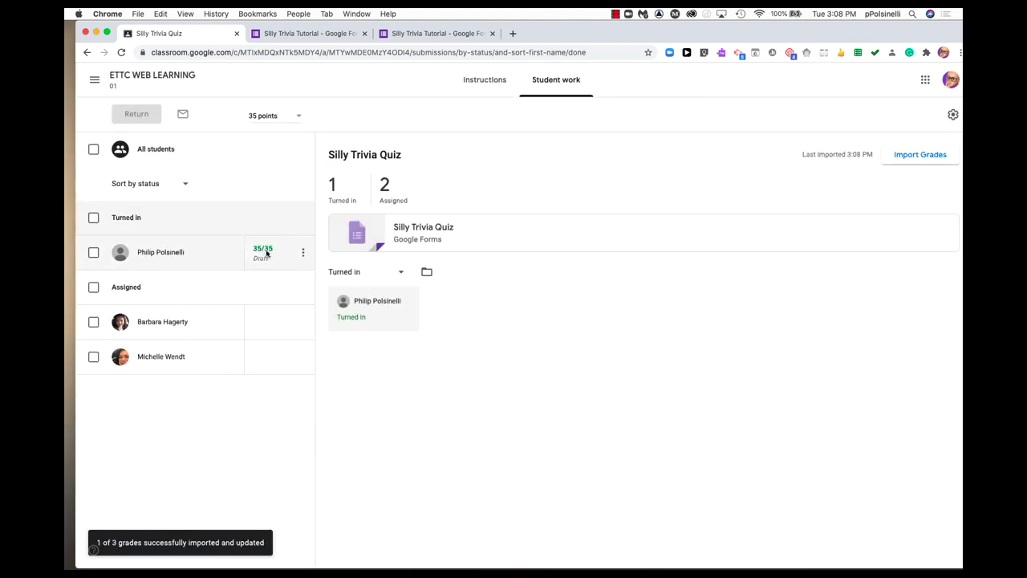